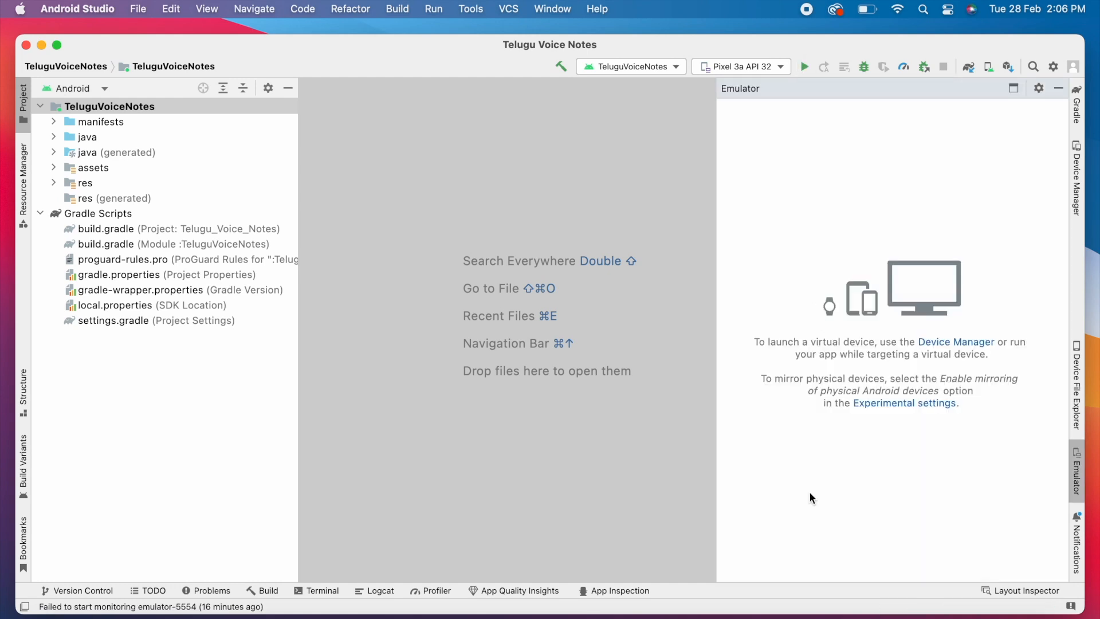
pyautogui.moveTo(835, 531)
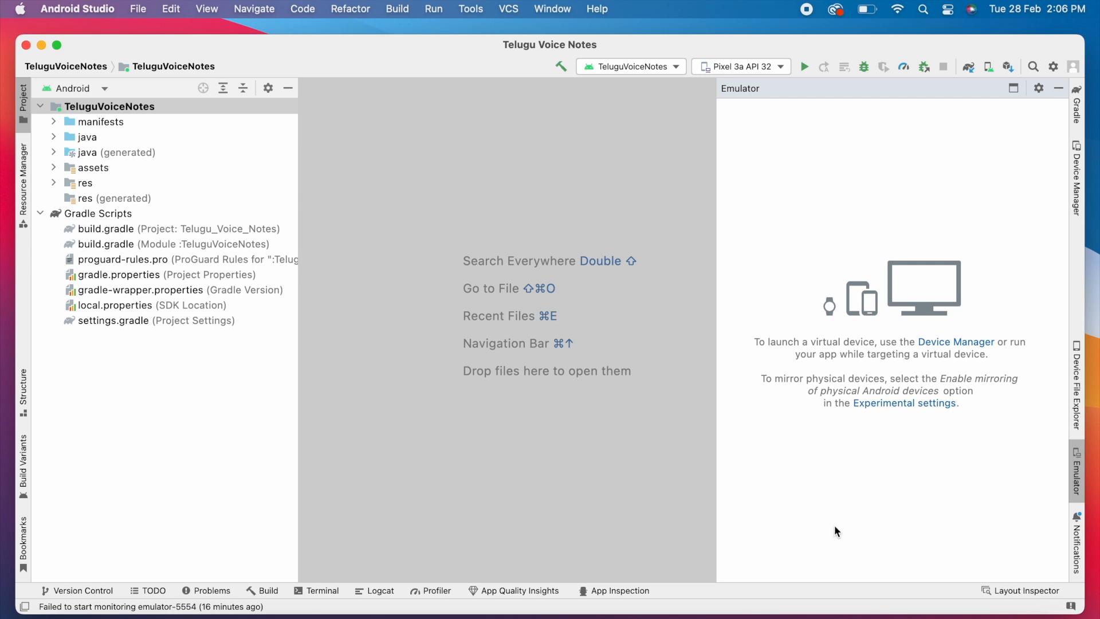
pyautogui.moveTo(904, 402)
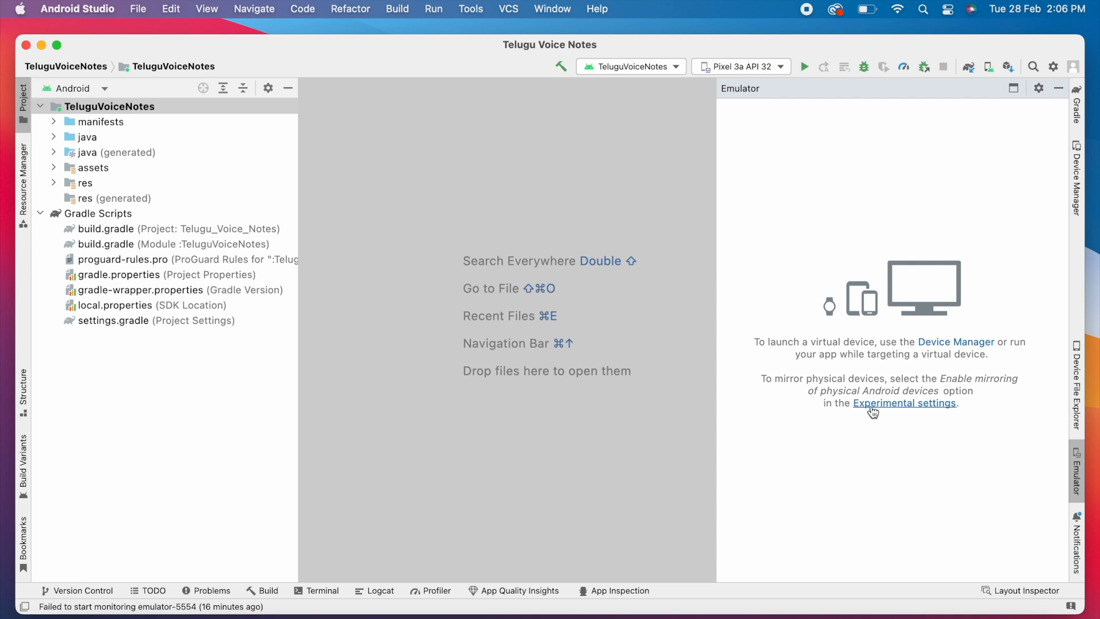
pyautogui.moveTo(798, 198)
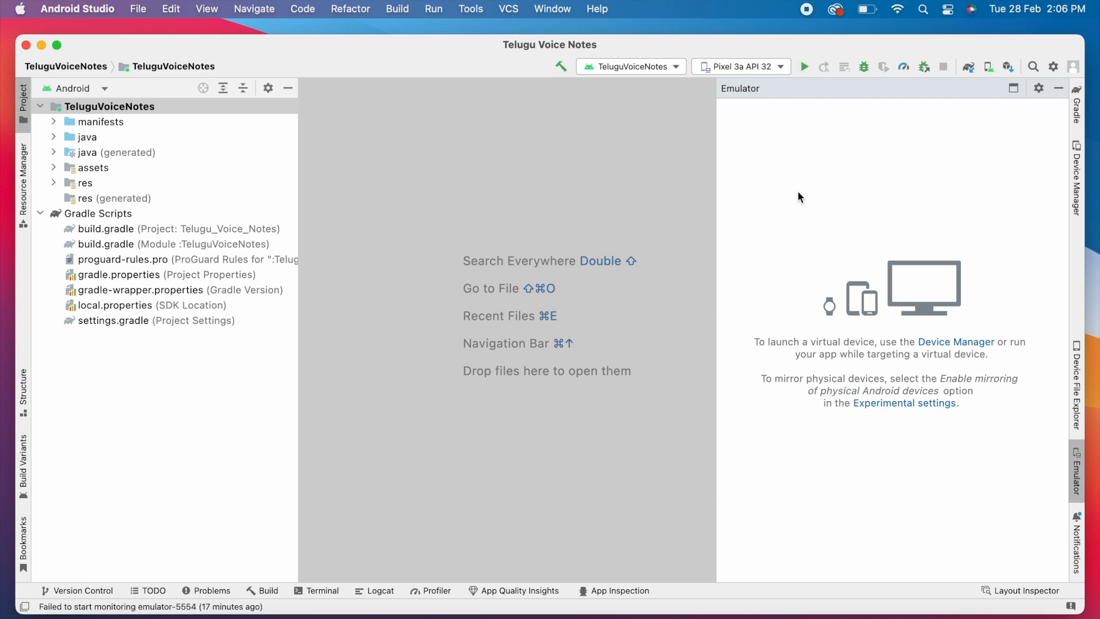
pyautogui.moveTo(856, 392)
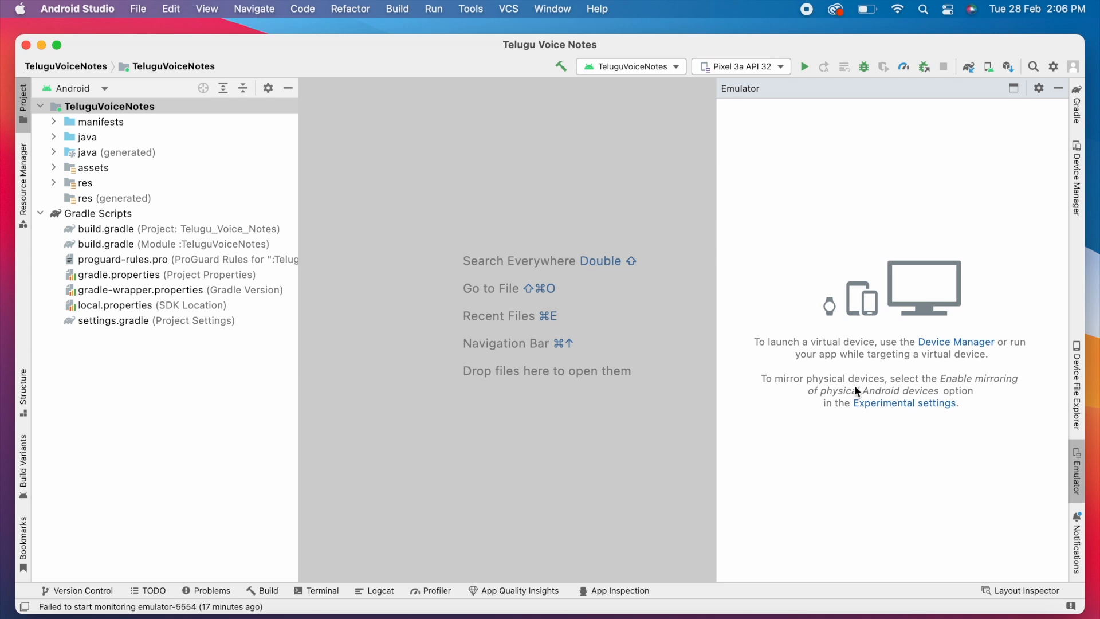
# Step: Show the Device Manager listing virtual devices including Pixel 3a API 32
pyautogui.click(1076, 172)
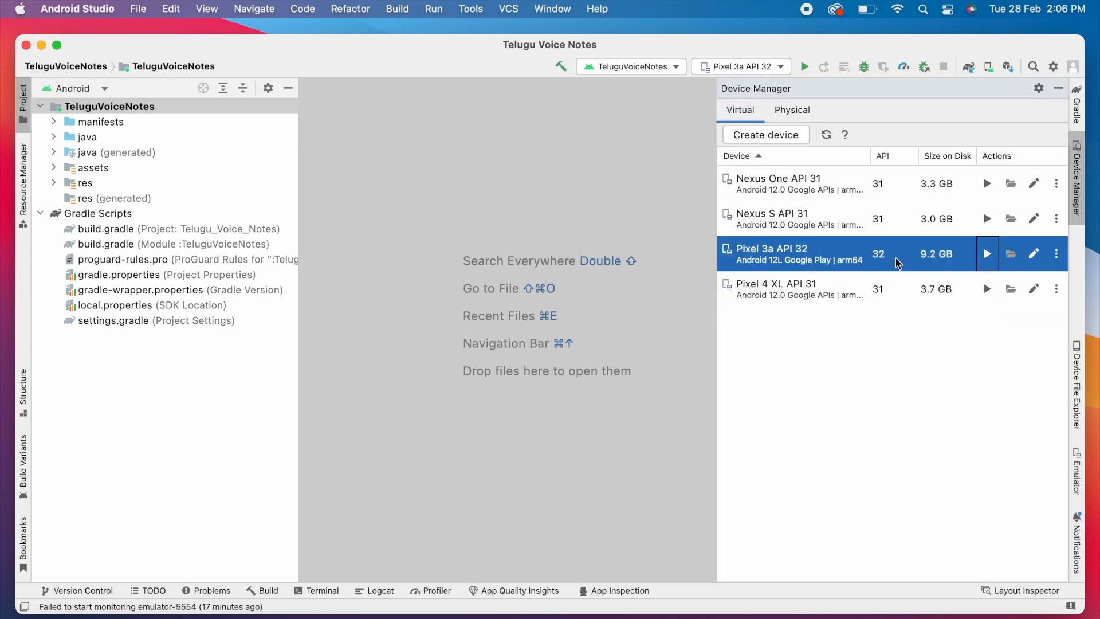
pyautogui.click(986, 253)
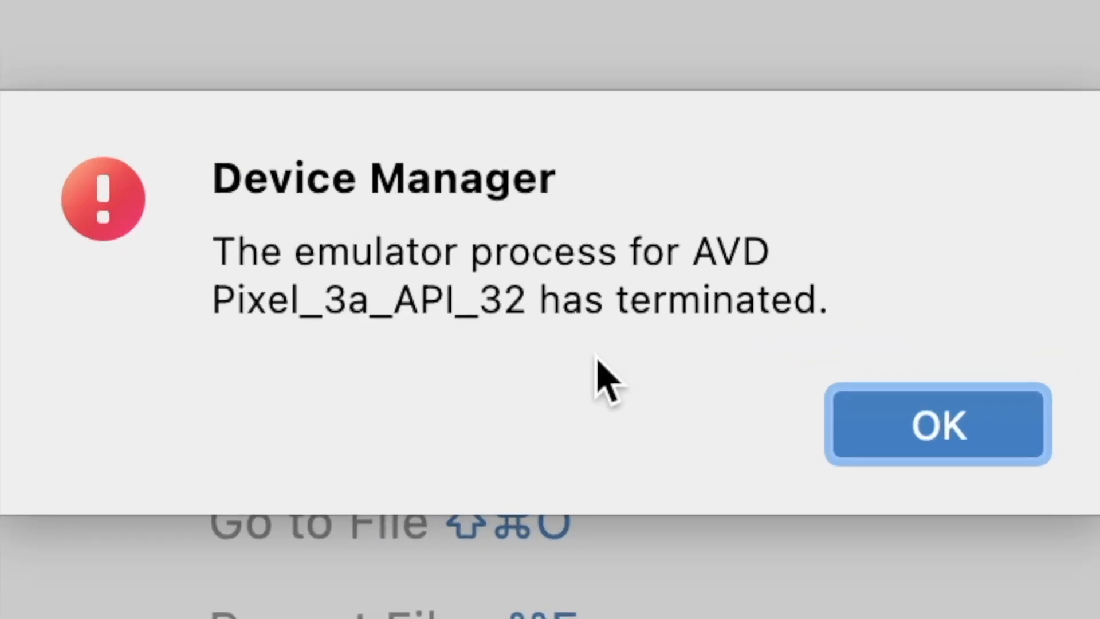
pyautogui.moveTo(695, 334)
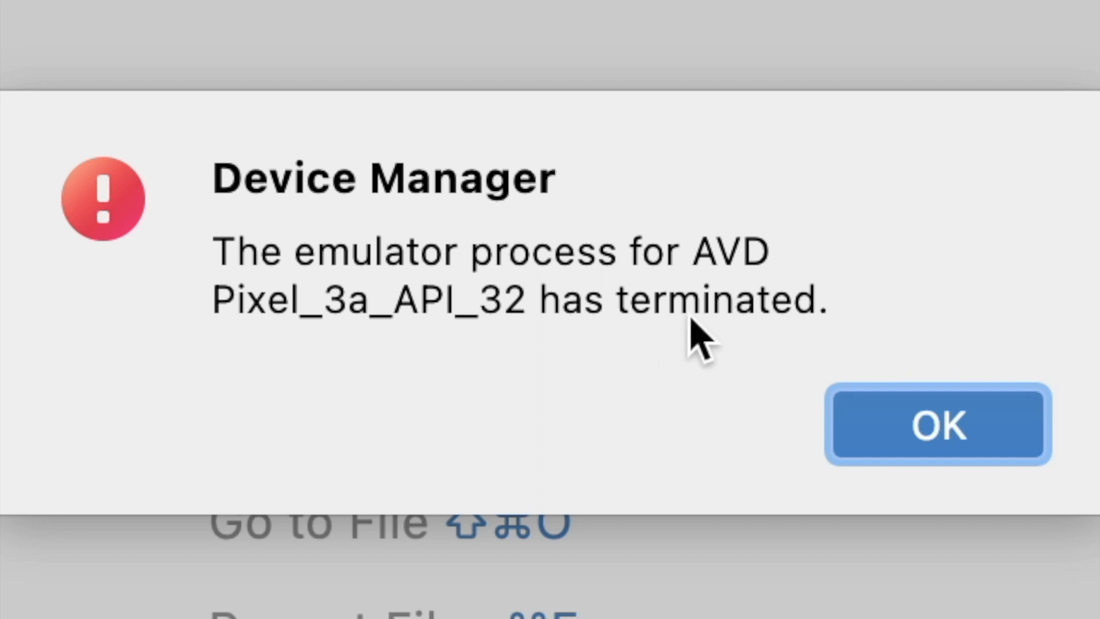
pyautogui.moveTo(783, 348)
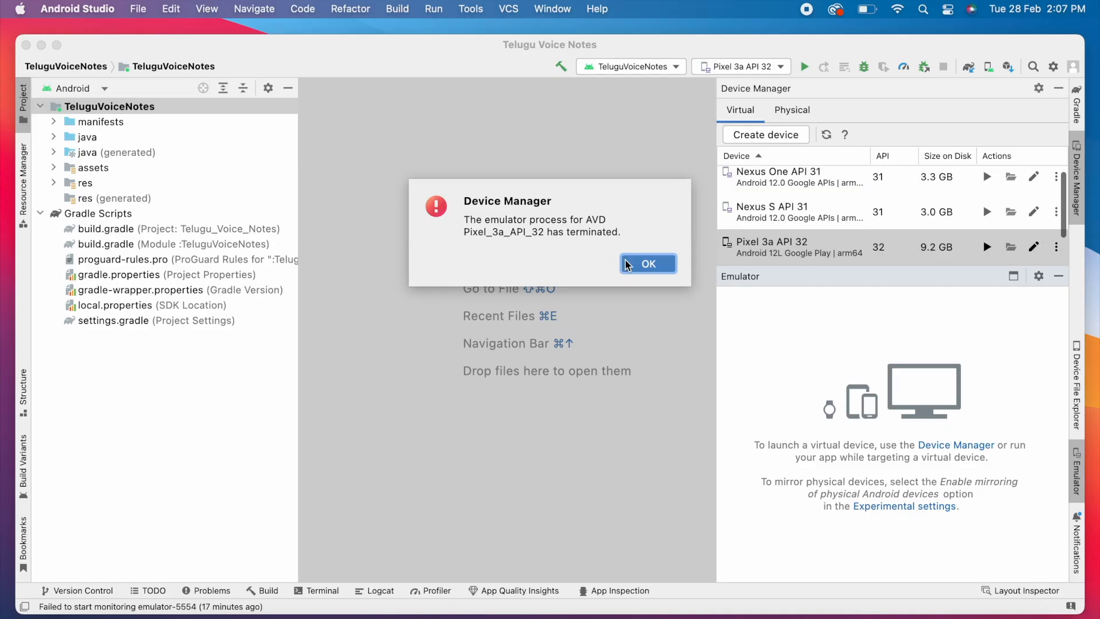
pyautogui.click(646, 264)
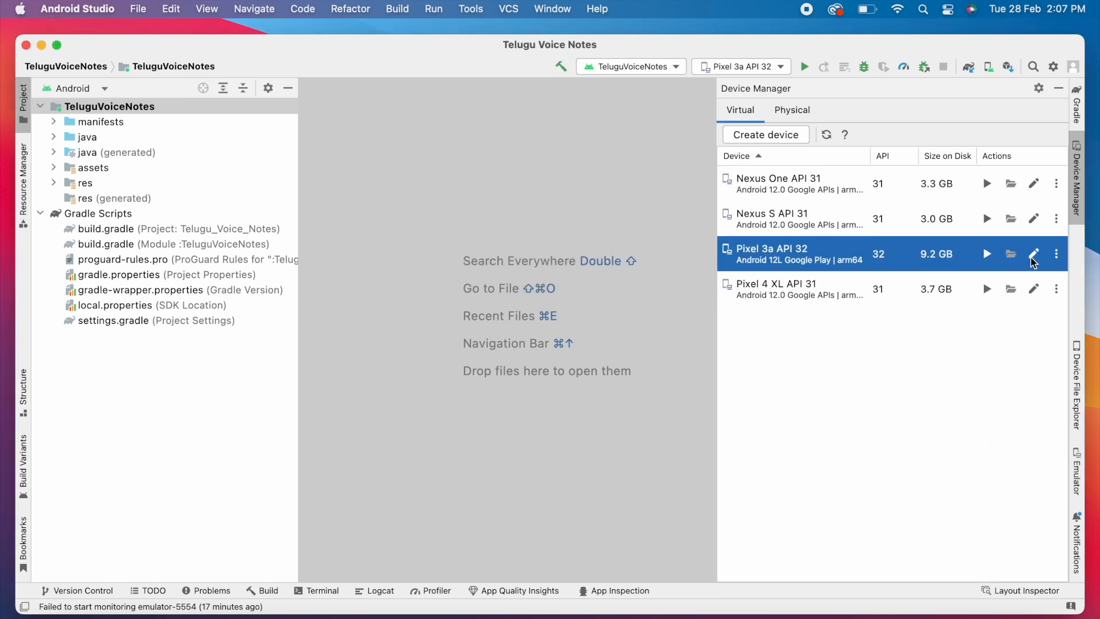
# Step: Wipe the user data of the Pixel 3a API 32 device and confirm the data wipe
pyautogui.click(1056, 255)
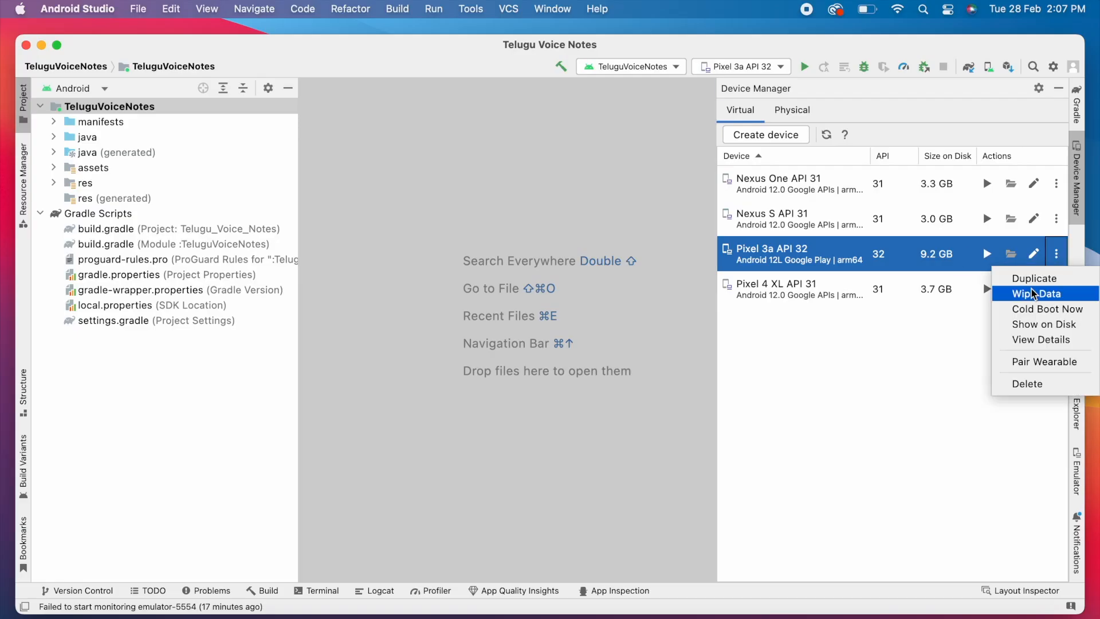
pyautogui.click(1042, 294)
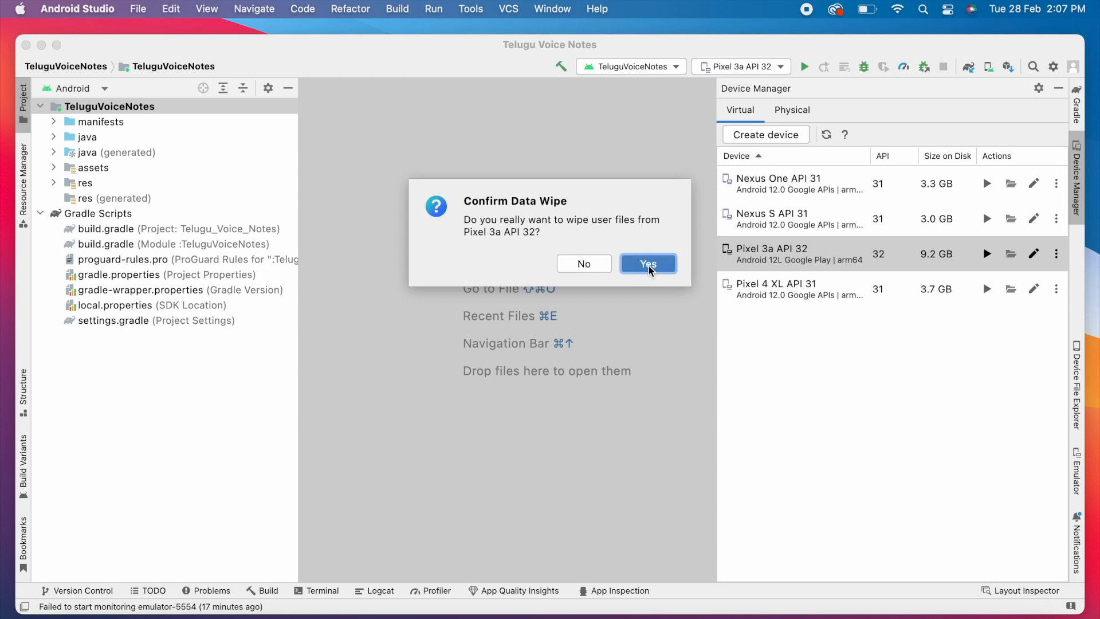
pyautogui.click(646, 263)
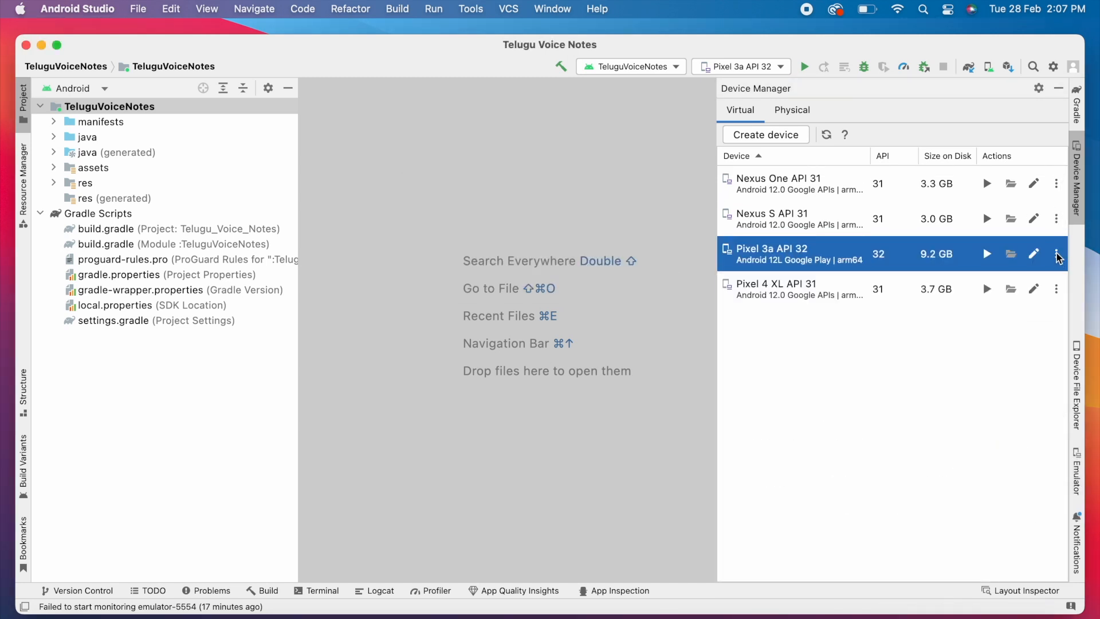
# Step: Cold Boot Now the Pixel 3a API 32 device and dismiss the emulator-terminated error
pyautogui.click(1055, 254)
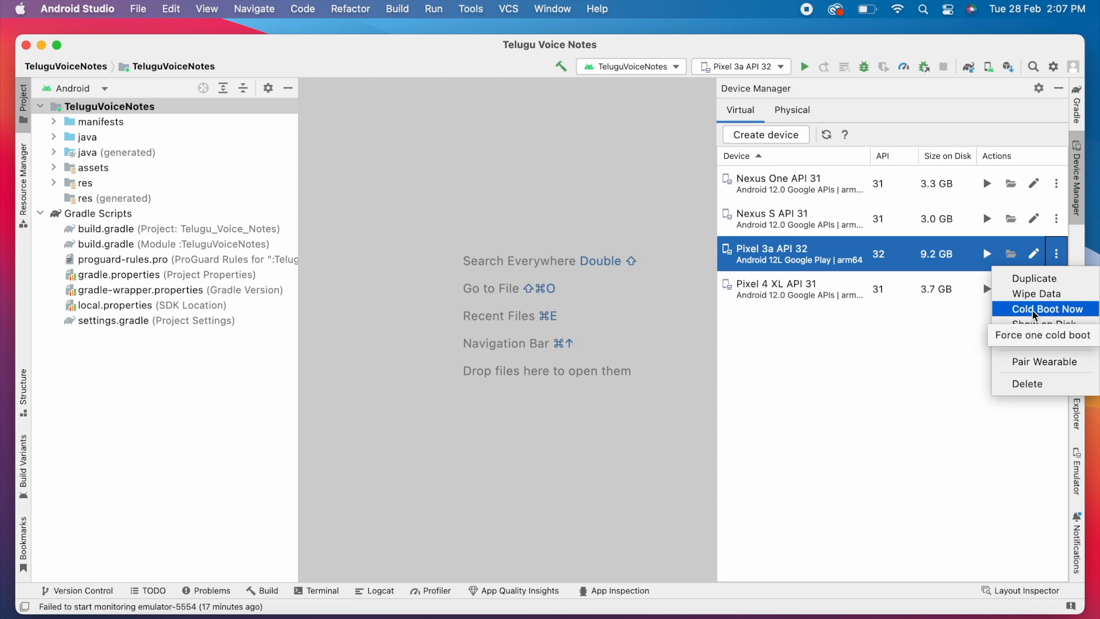
pyautogui.click(1046, 308)
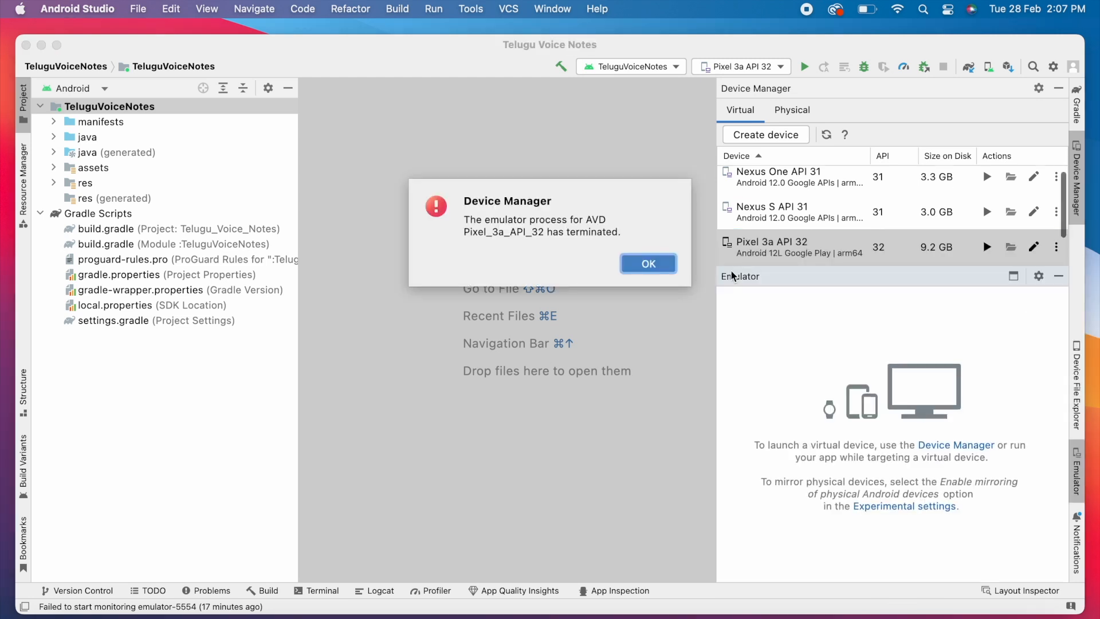
pyautogui.click(647, 263)
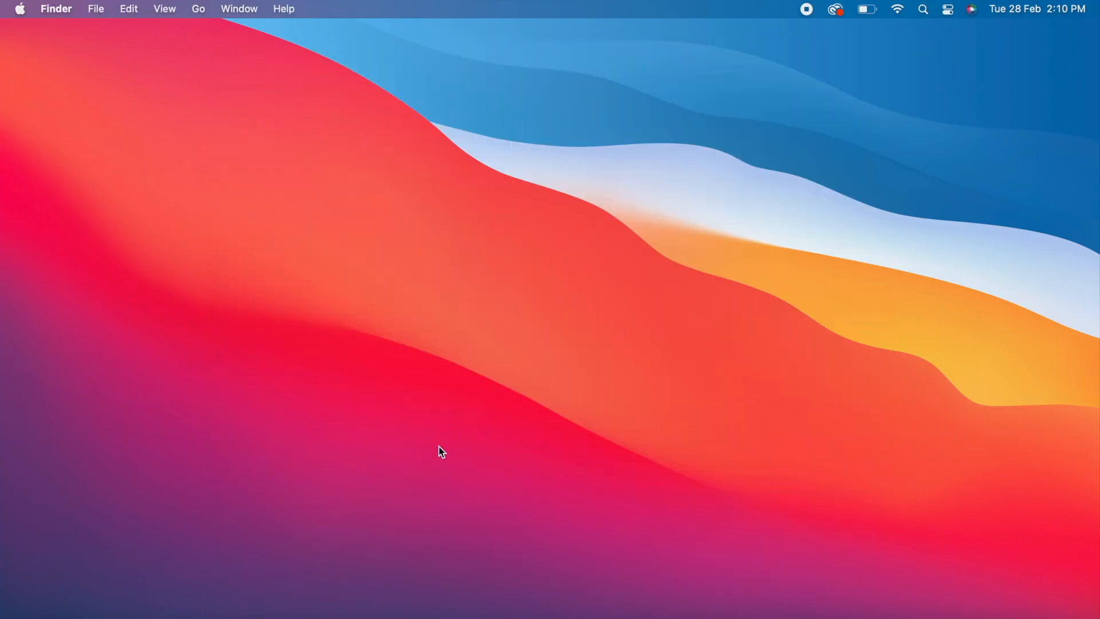
# Step: Return from the desktop to the TeluguVoiceNotes project window in Android Studio
pyautogui.click(640, 598)
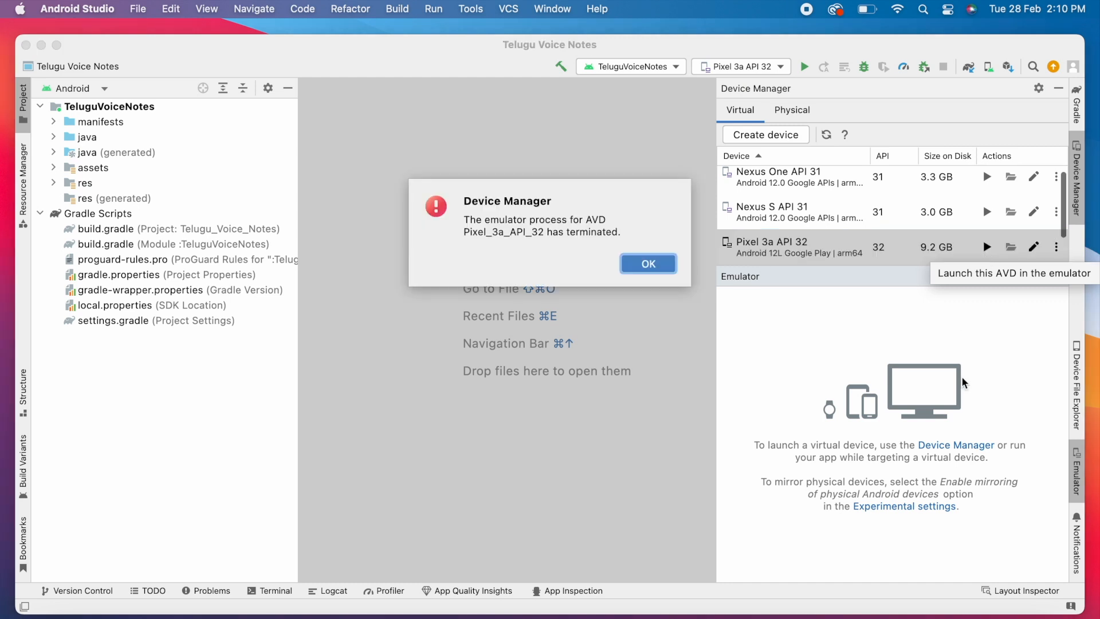
# Step: Dismiss the emulator-terminated error so the virtual device list shows again
pyautogui.click(646, 263)
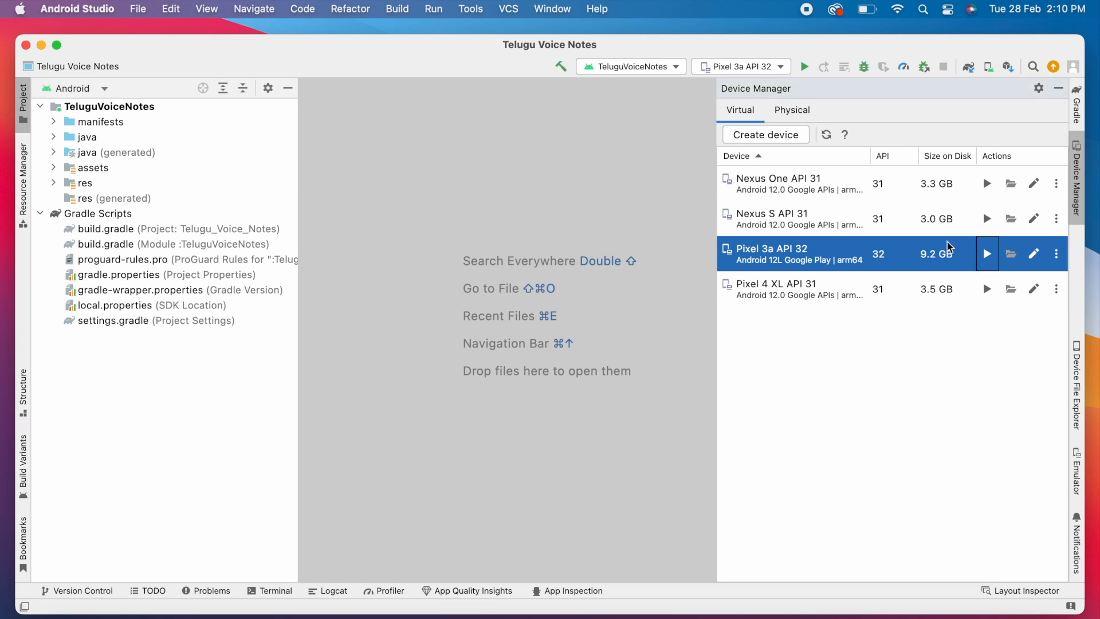
pyautogui.moveTo(935, 254)
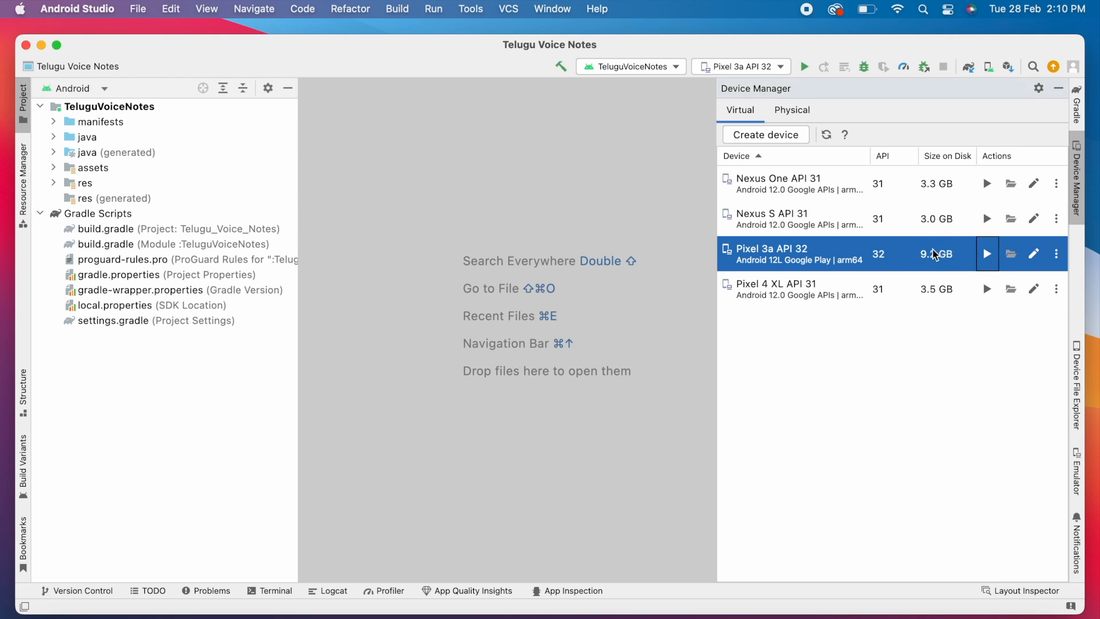
pyautogui.moveTo(938, 158)
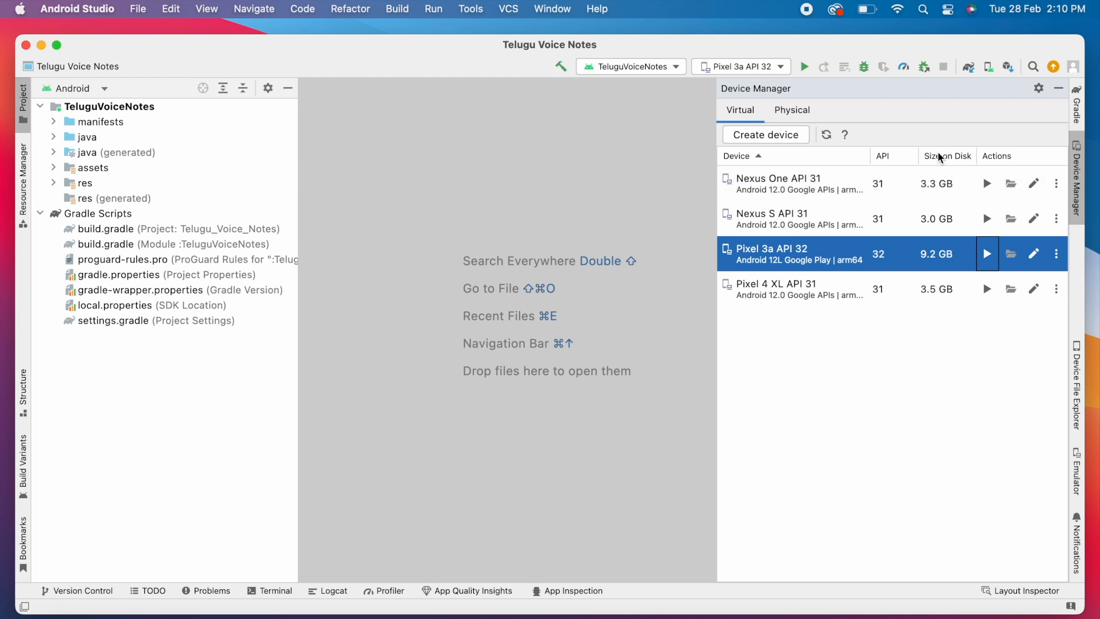
pyautogui.moveTo(946, 255)
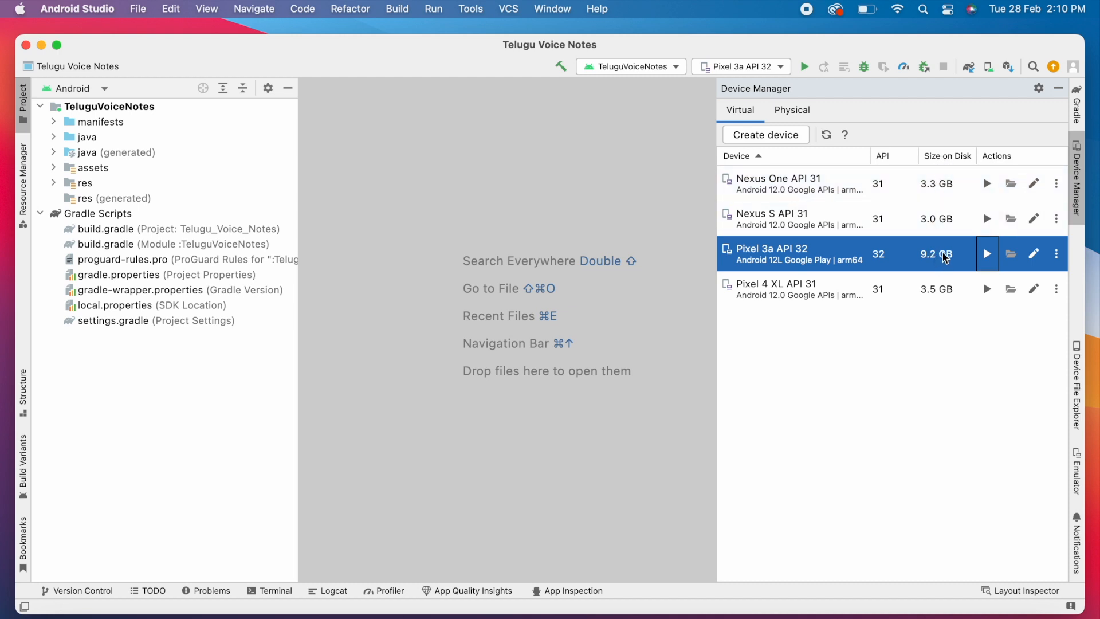
pyautogui.moveTo(291, 67)
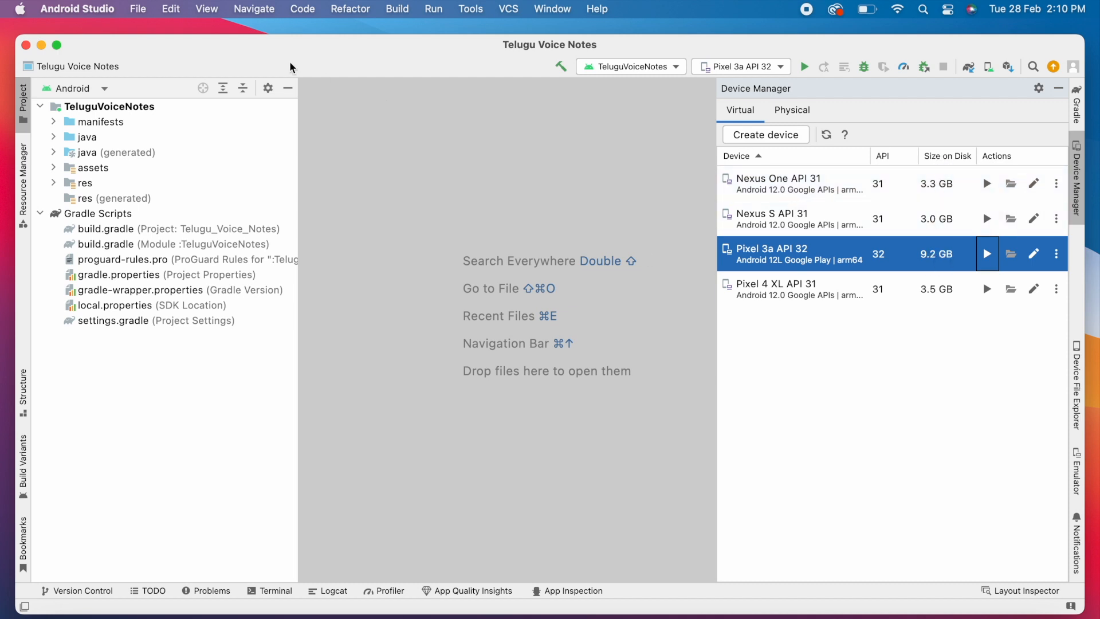
# Step: Check Storage in About This Mac, now showing 29.07 GB available of 245.11 GB
pyautogui.click(18, 8)
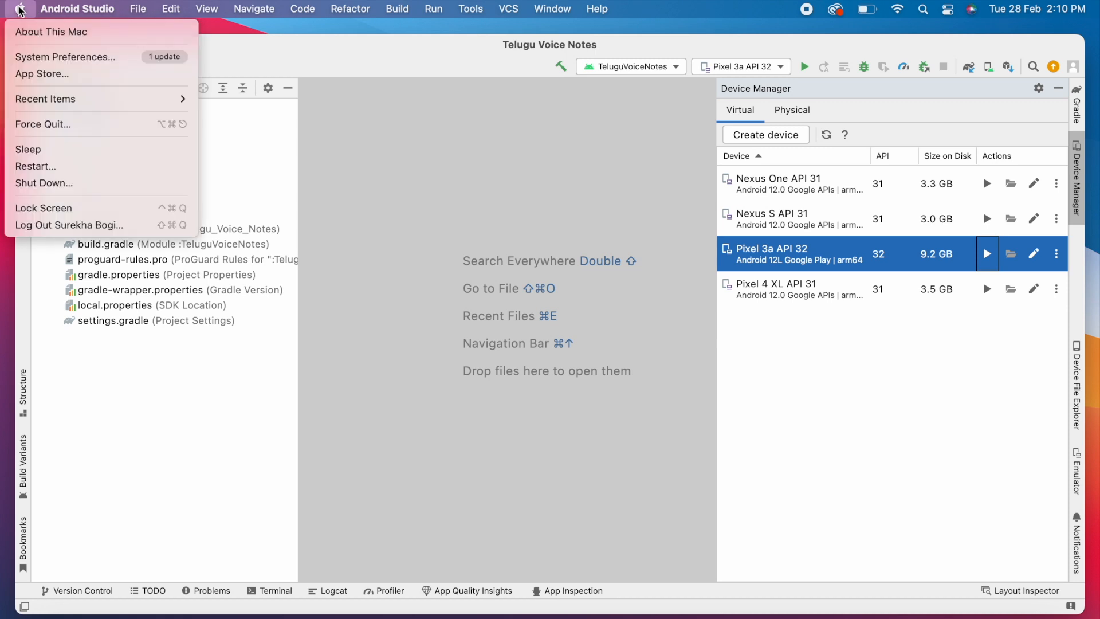
pyautogui.click(51, 33)
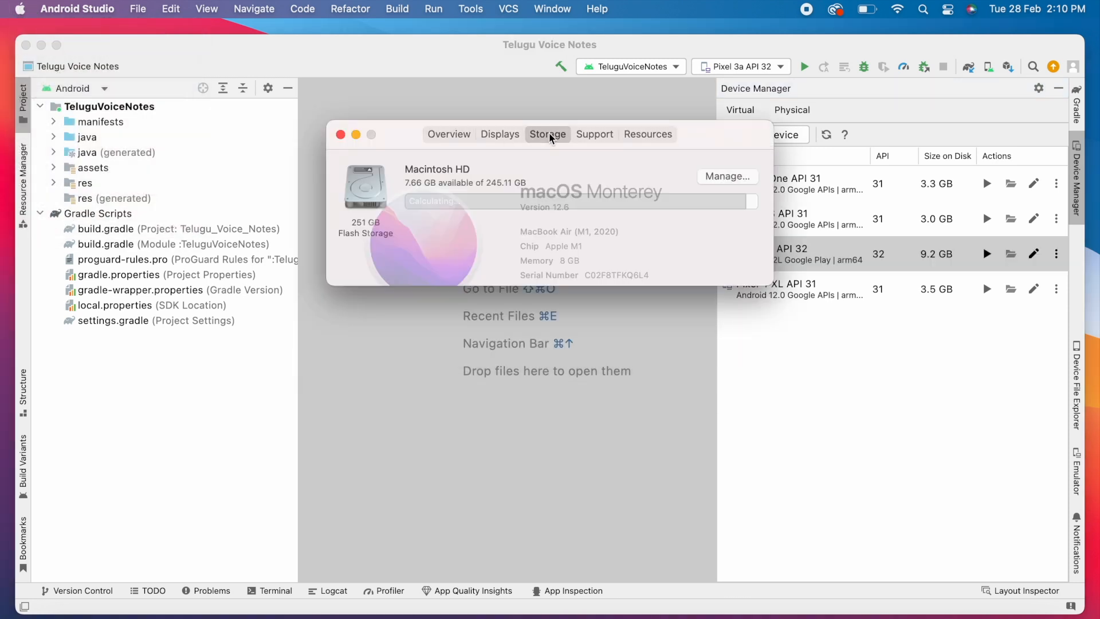
pyautogui.click(546, 134)
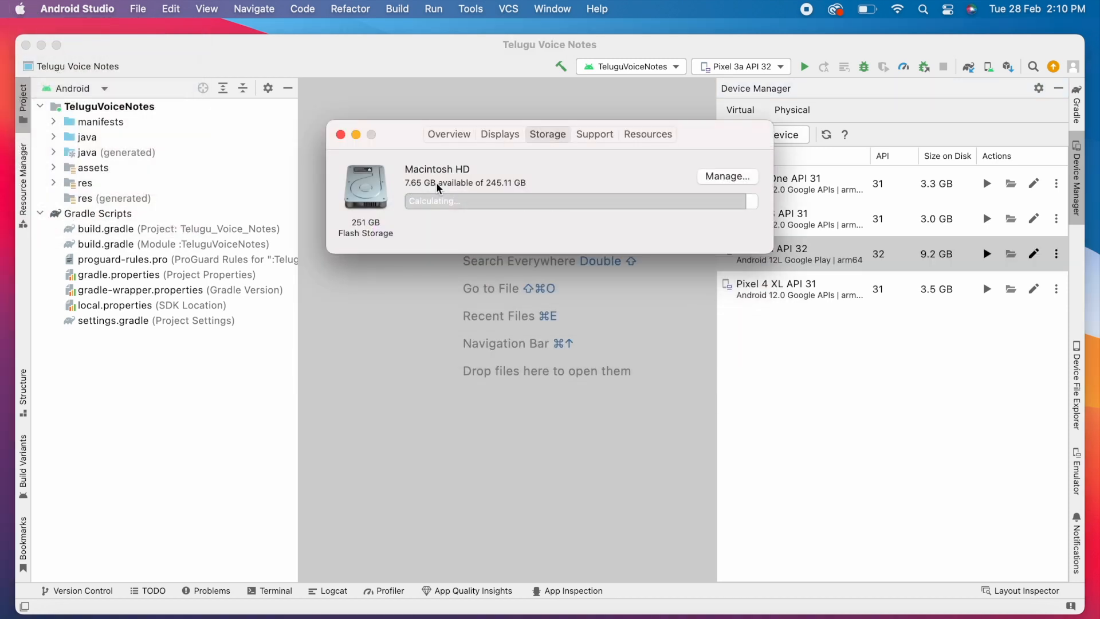
pyautogui.moveTo(468, 252)
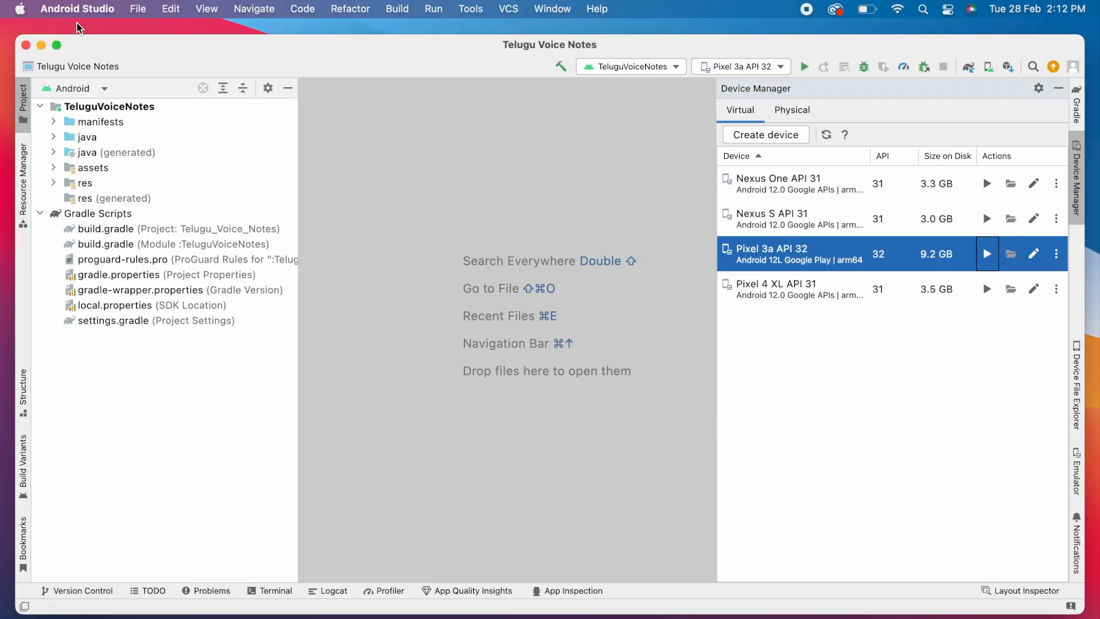
pyautogui.click(20, 9)
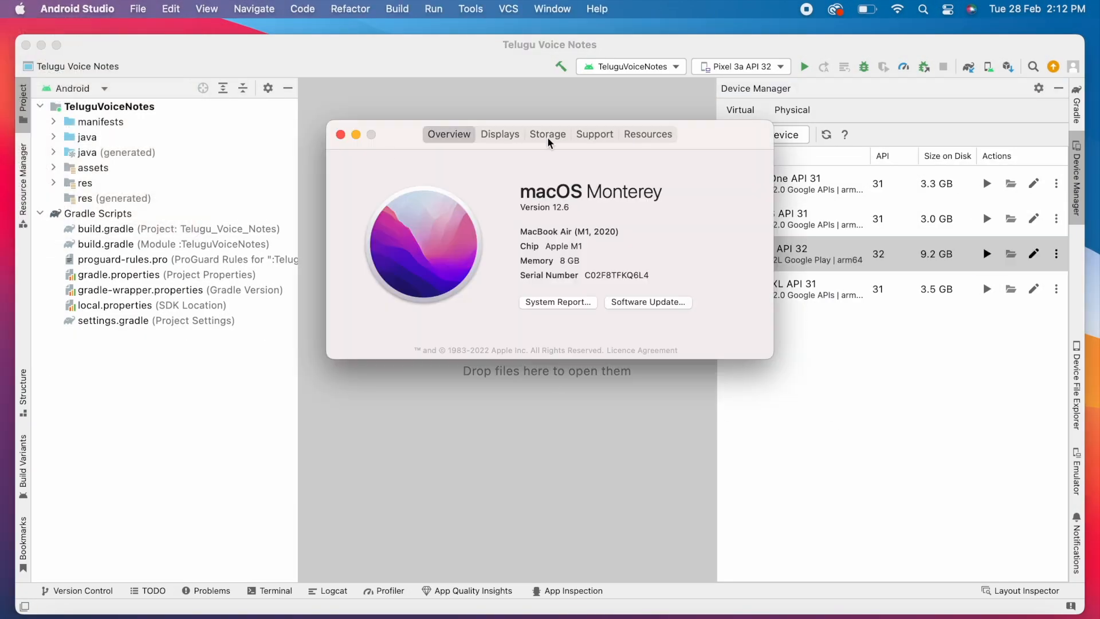
pyautogui.click(548, 134)
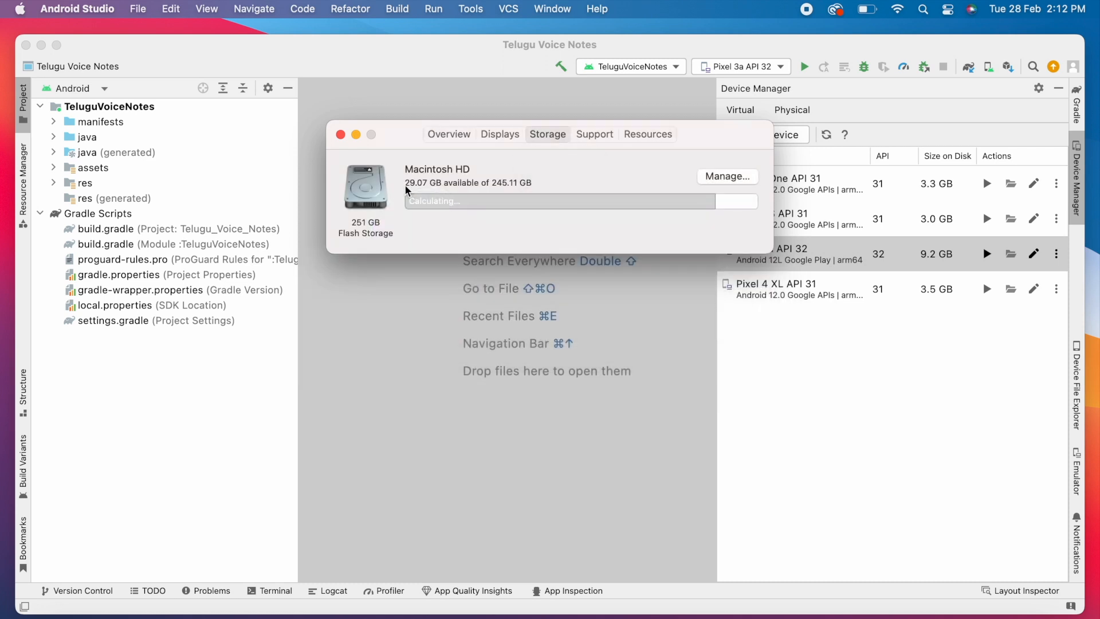
pyautogui.moveTo(350, 176)
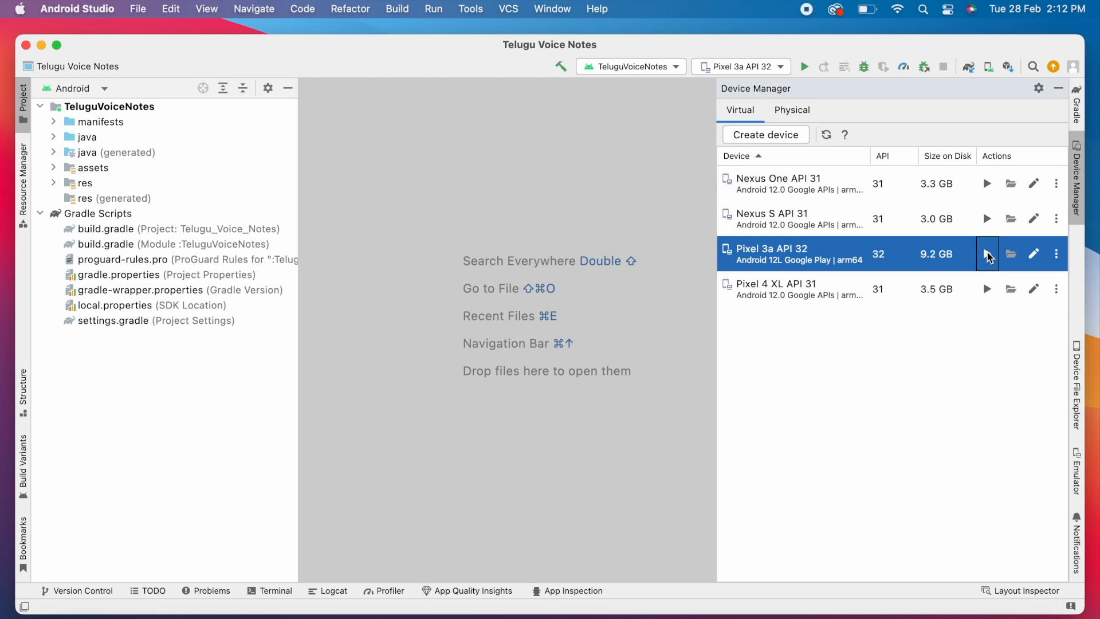
# Step: Launch the Pixel 3a API 32 virtual device and let it boot in the embedded emulator
pyautogui.click(987, 253)
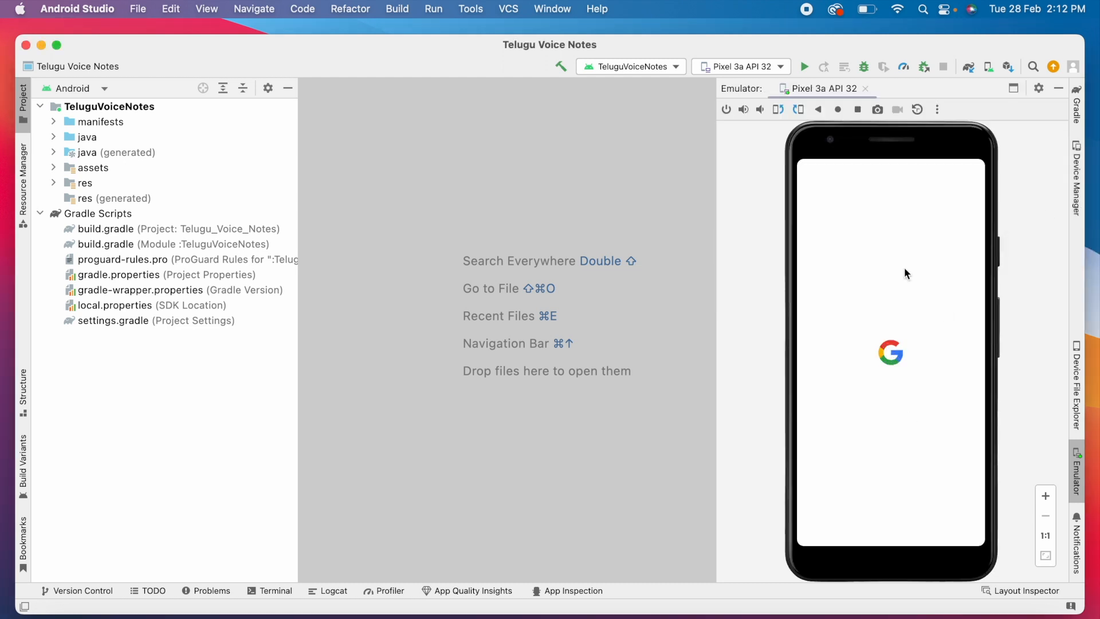
pyautogui.moveTo(920, 385)
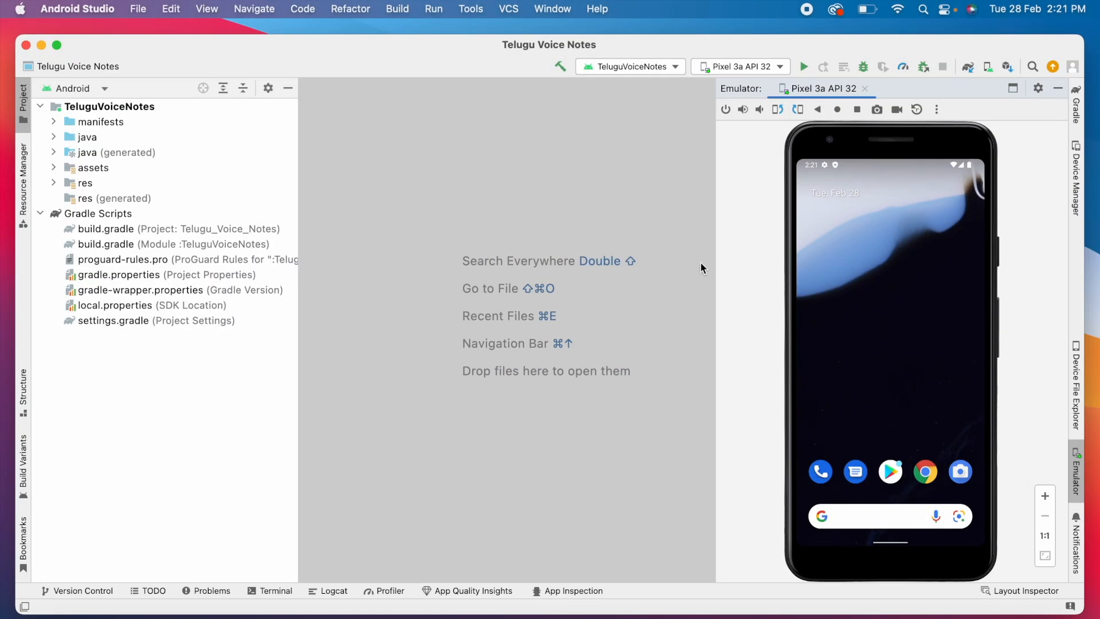
# Step: Use Help > Show Log in Finder to reveal AndroidStudio2022.1 and open idea.log
pyautogui.click(597, 8)
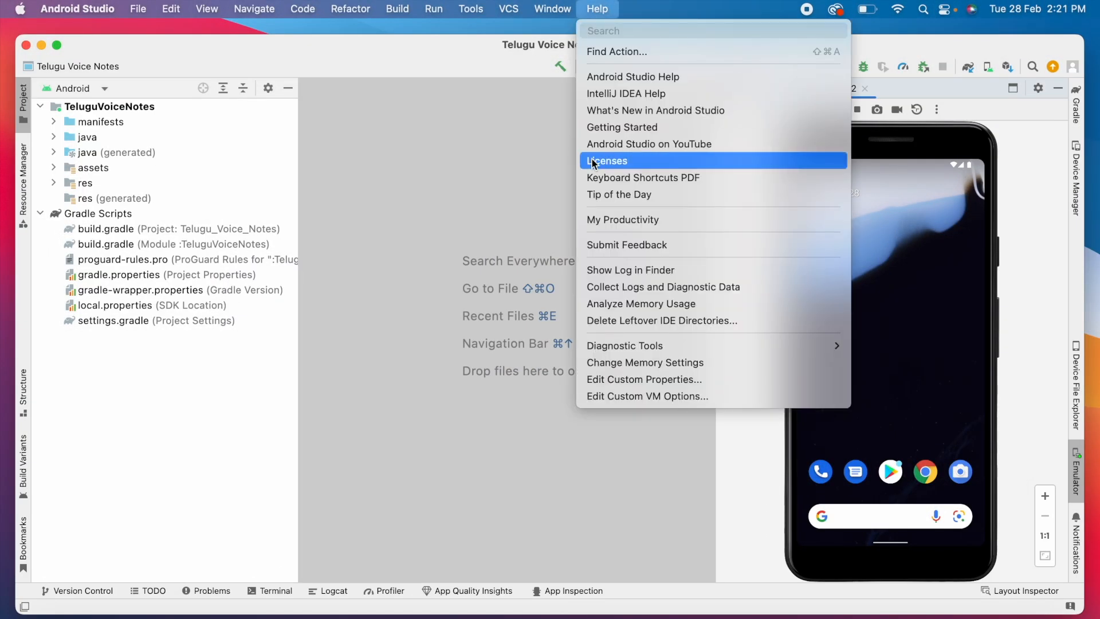
pyautogui.moveTo(629, 269)
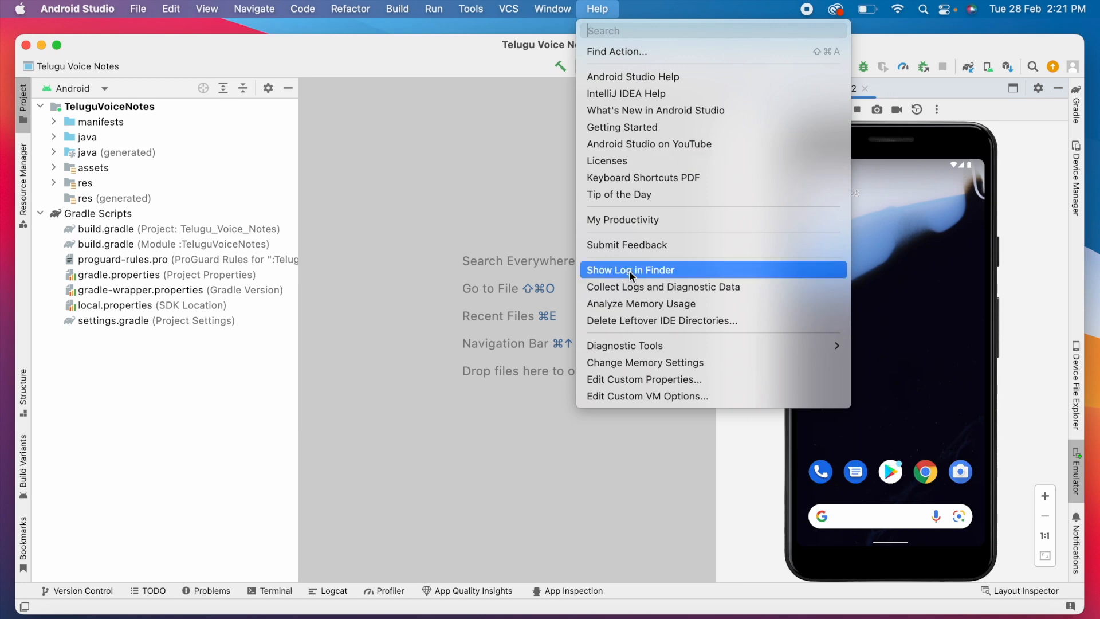
pyautogui.click(629, 269)
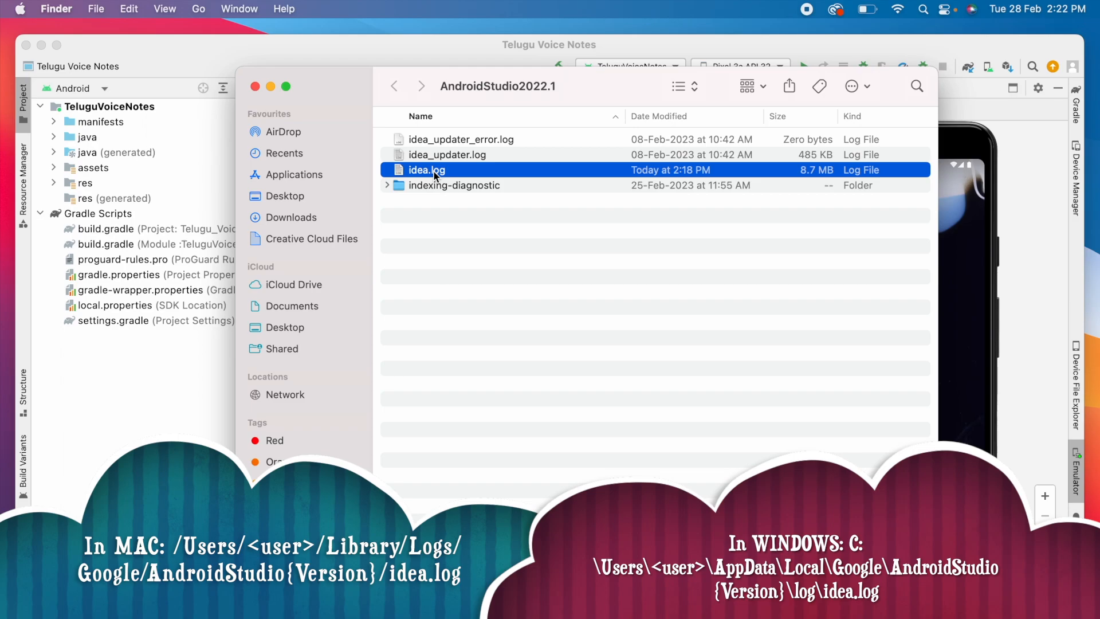
pyautogui.doubleClick(426, 170)
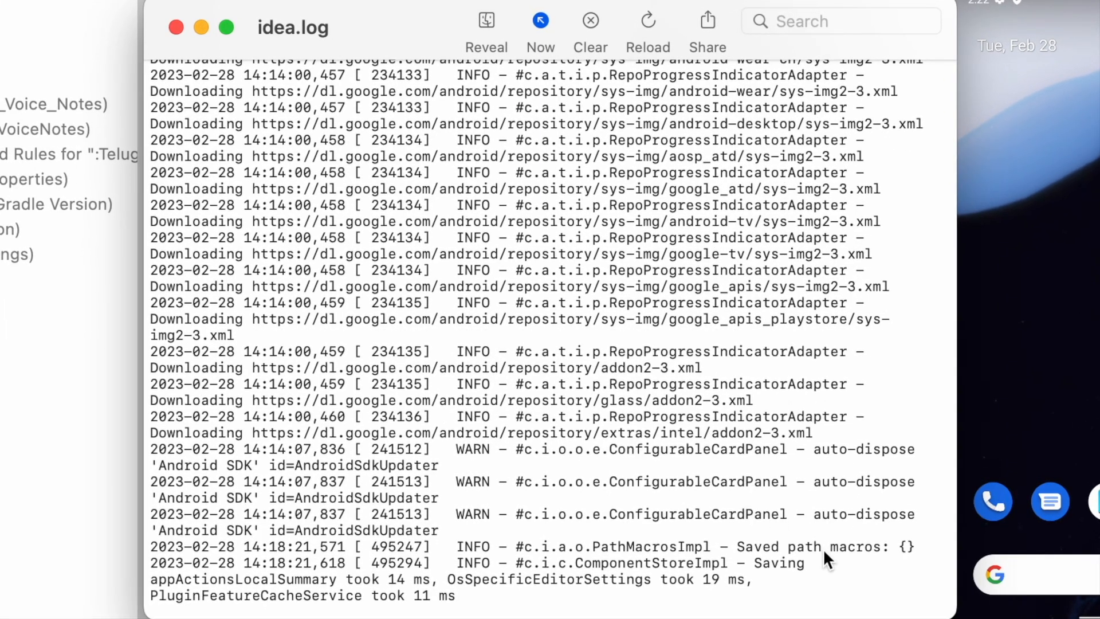
# Step: Scroll up in idea.log to the SEVERE 'Emulator terminated with exit code 1' entry
pyautogui.scroll(3)
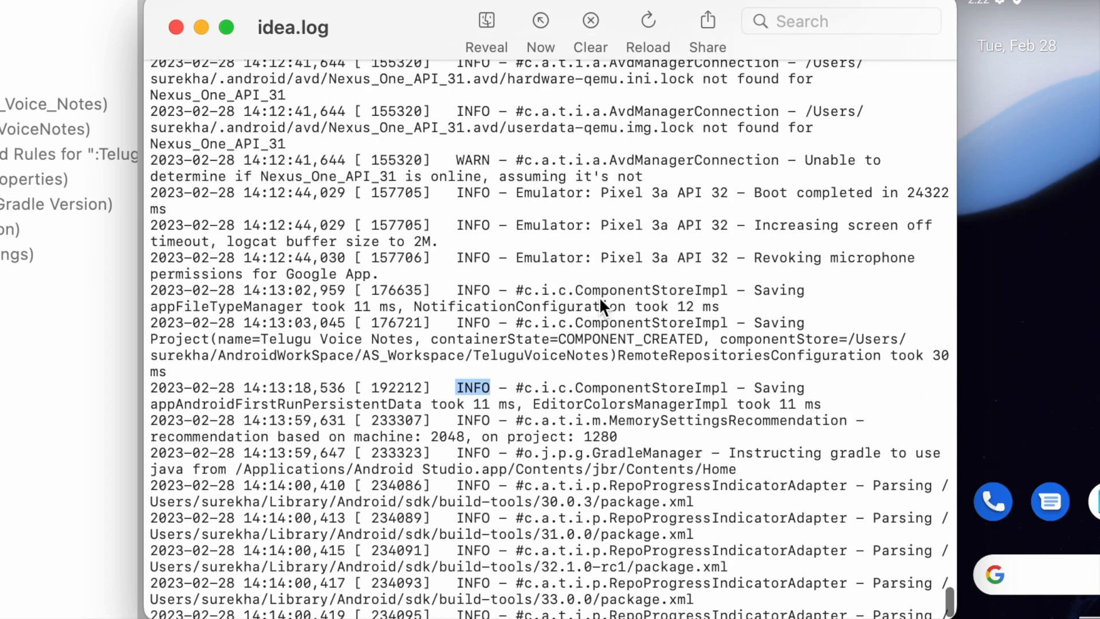
pyautogui.scroll(3)
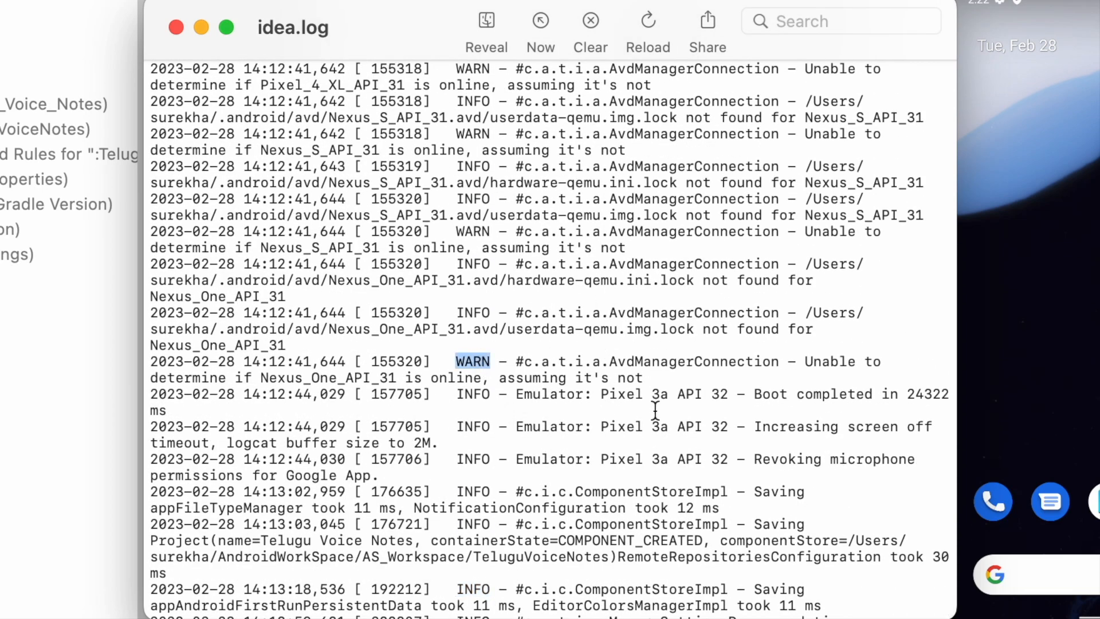
pyautogui.scroll(3)
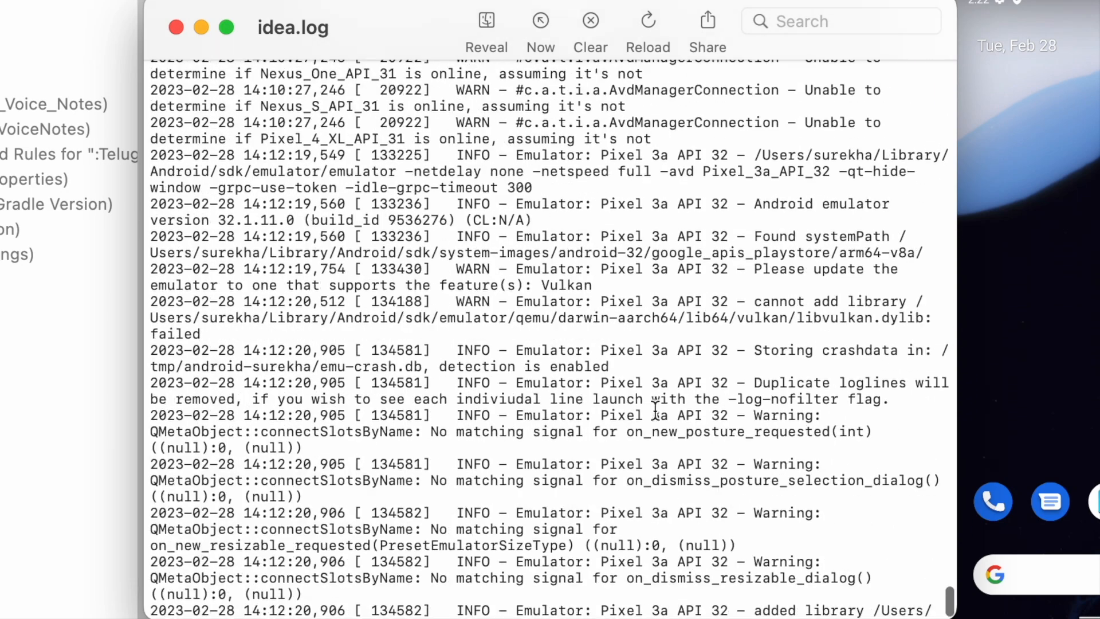
pyautogui.scroll(3)
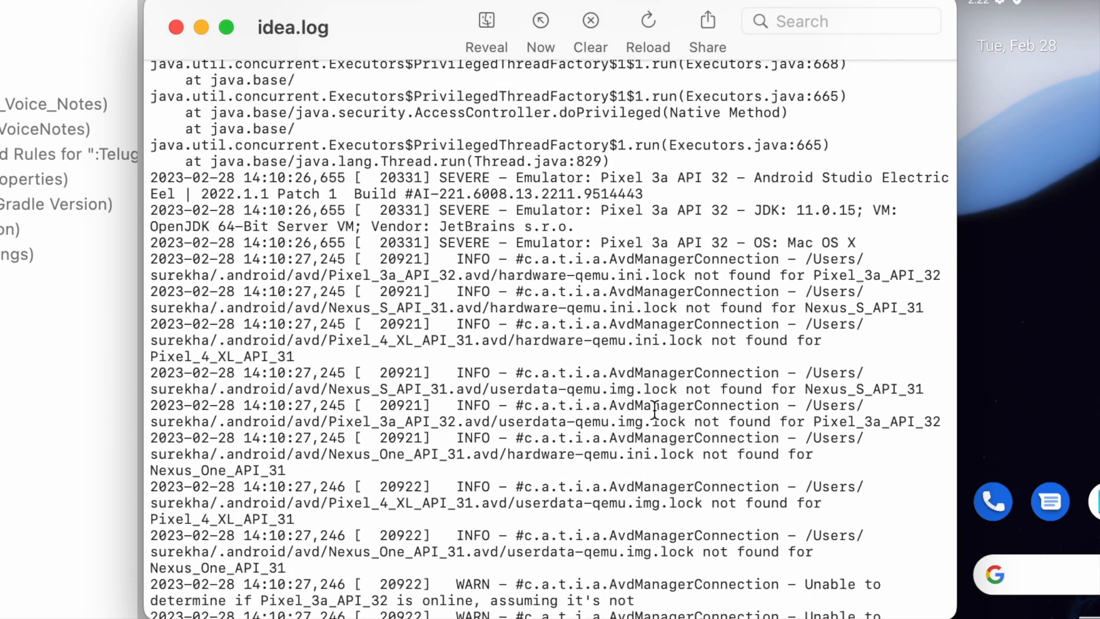
pyautogui.scroll(3)
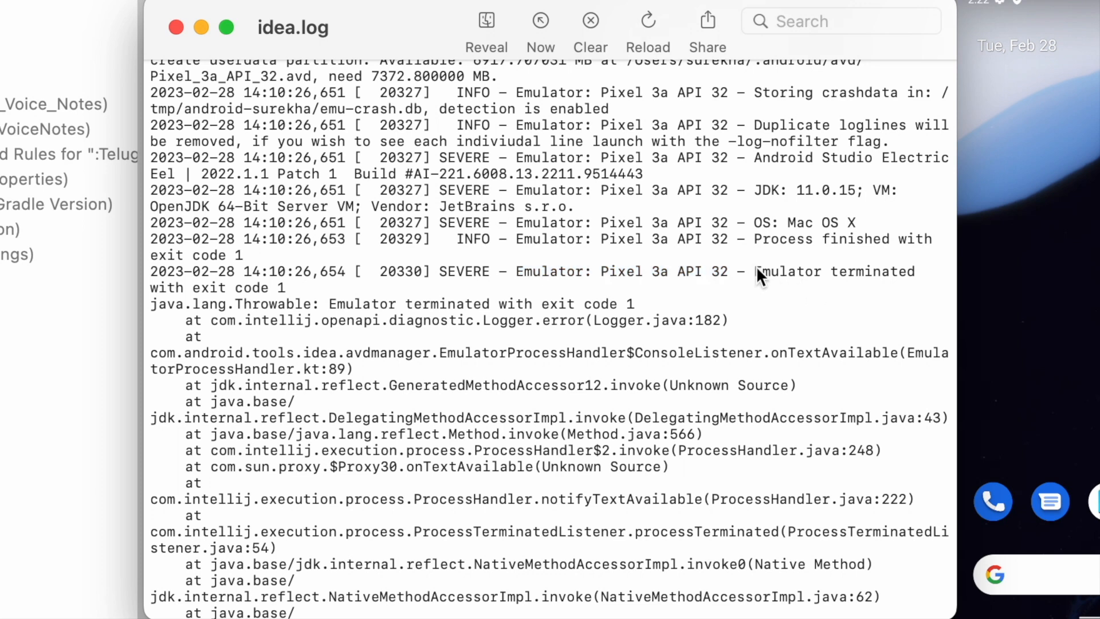
# Step: Locate the 'Not enough space to create userdata partition' error: 6917.7 MB available, 7372.8 MB needed
pyautogui.doubleClick(835, 271)
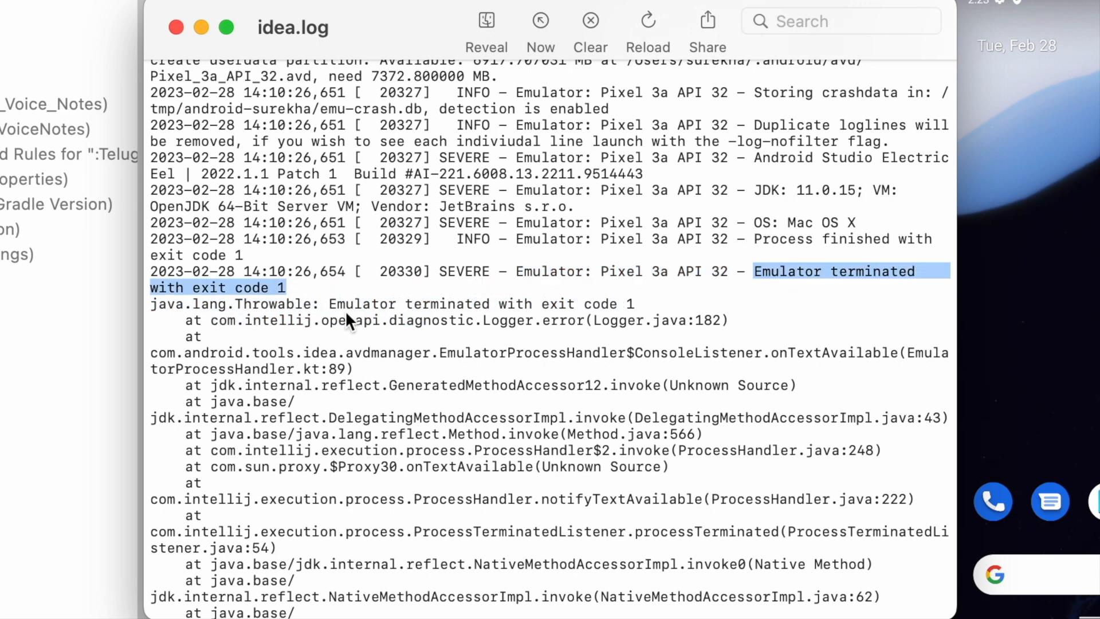
pyautogui.scroll(3)
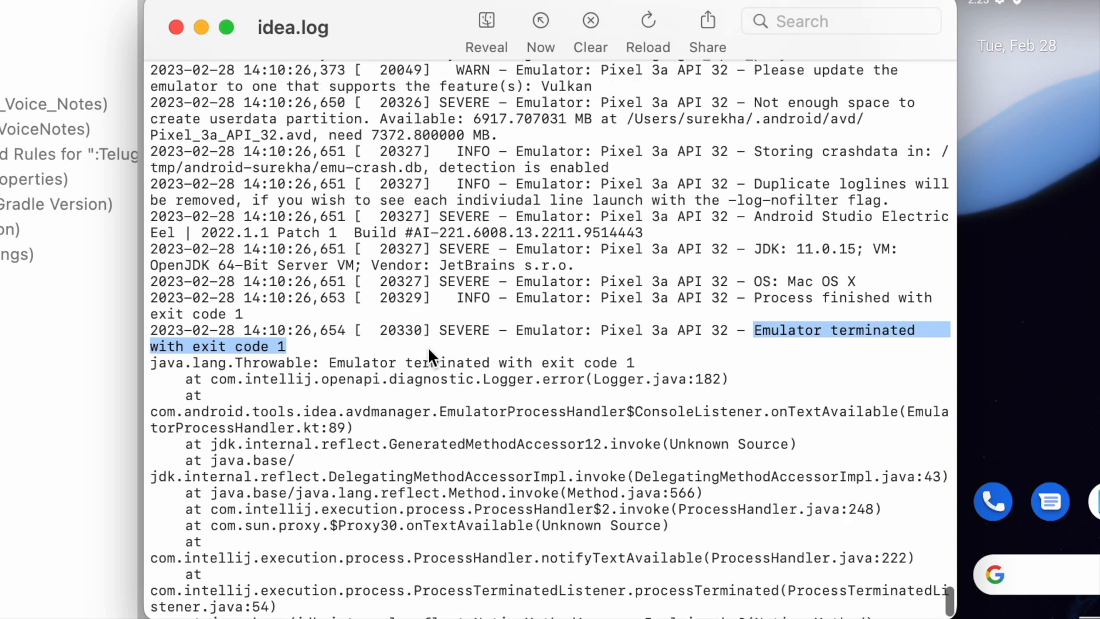
pyautogui.scroll(3)
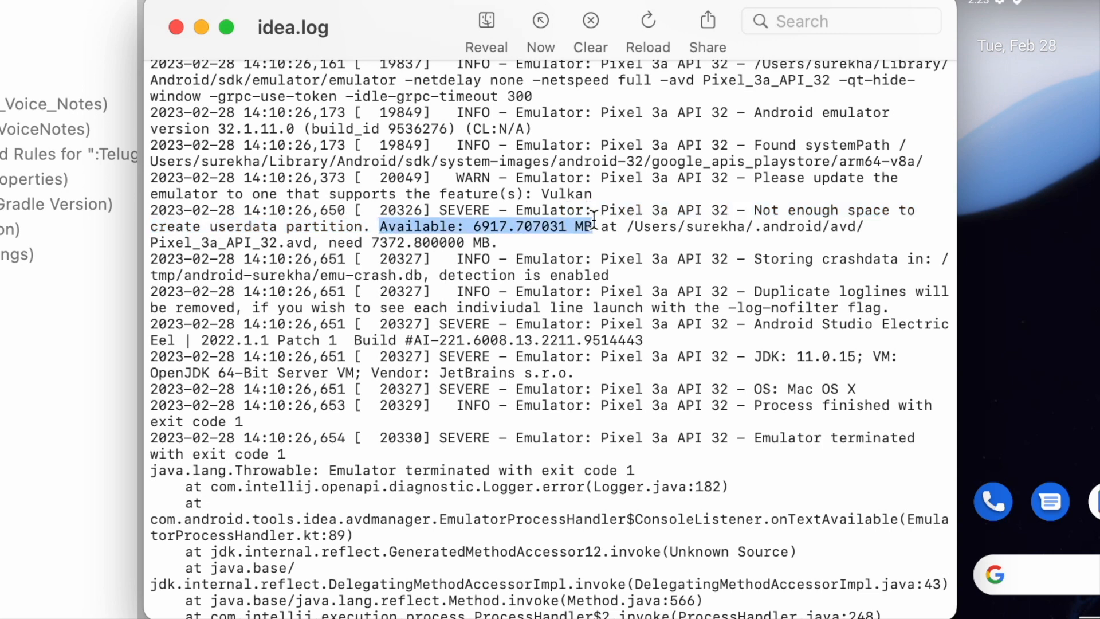
pyautogui.moveTo(334, 243)
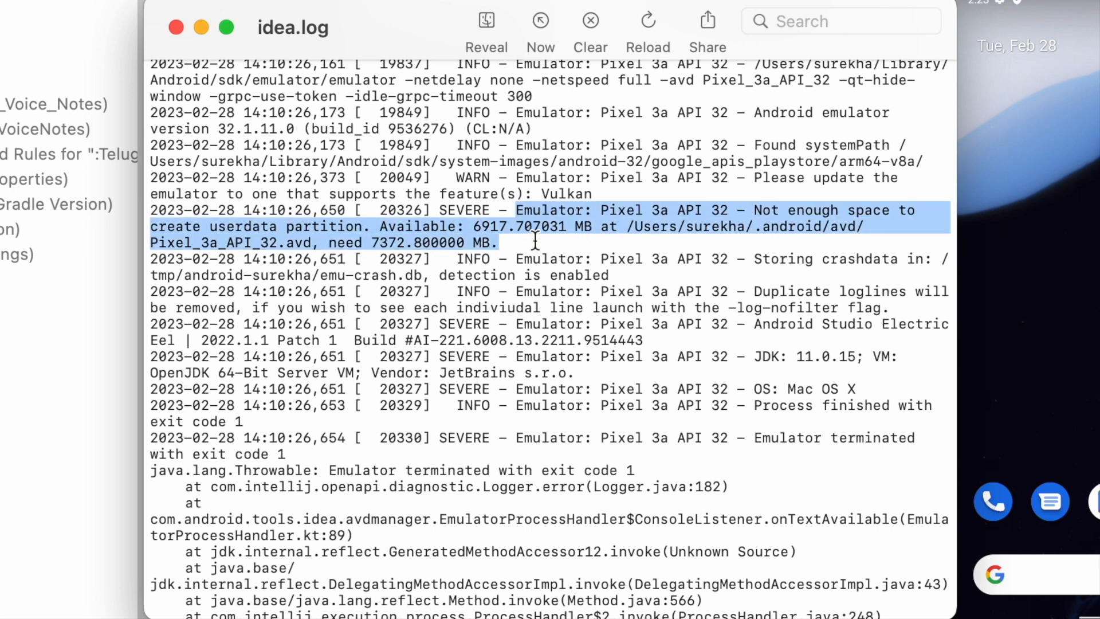
pyautogui.click(924, 449)
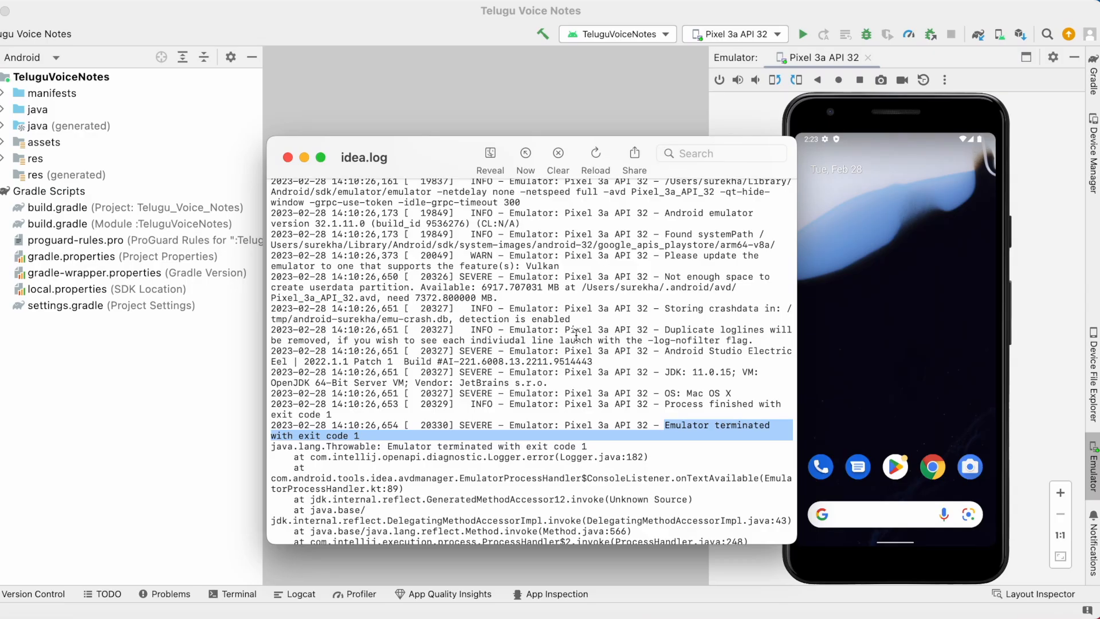
pyautogui.moveTo(443, 164)
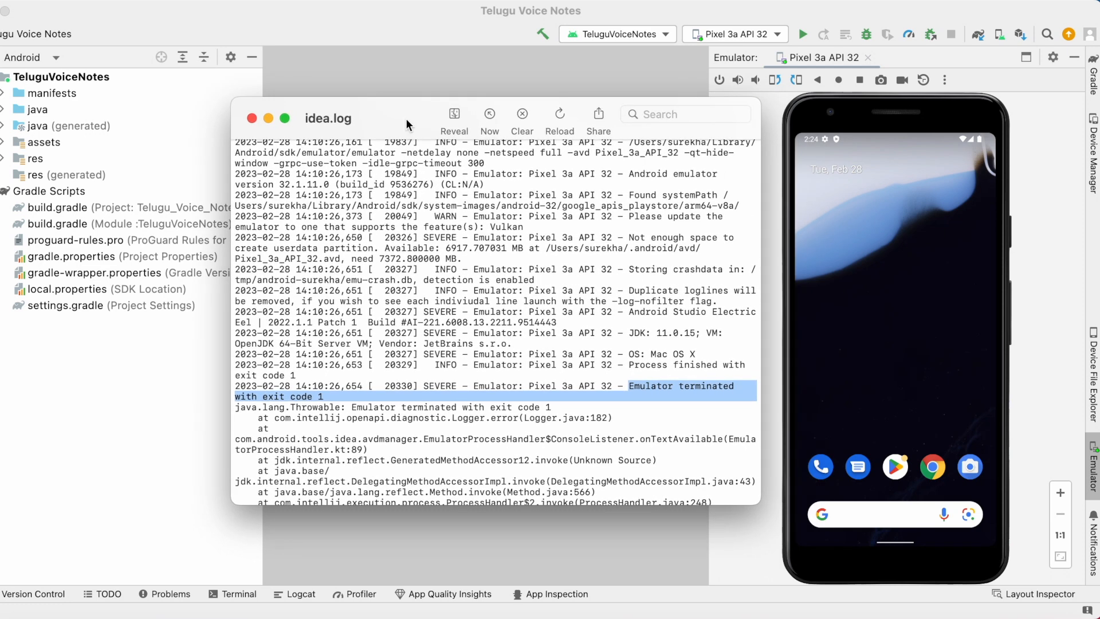
pyautogui.moveTo(565, 307)
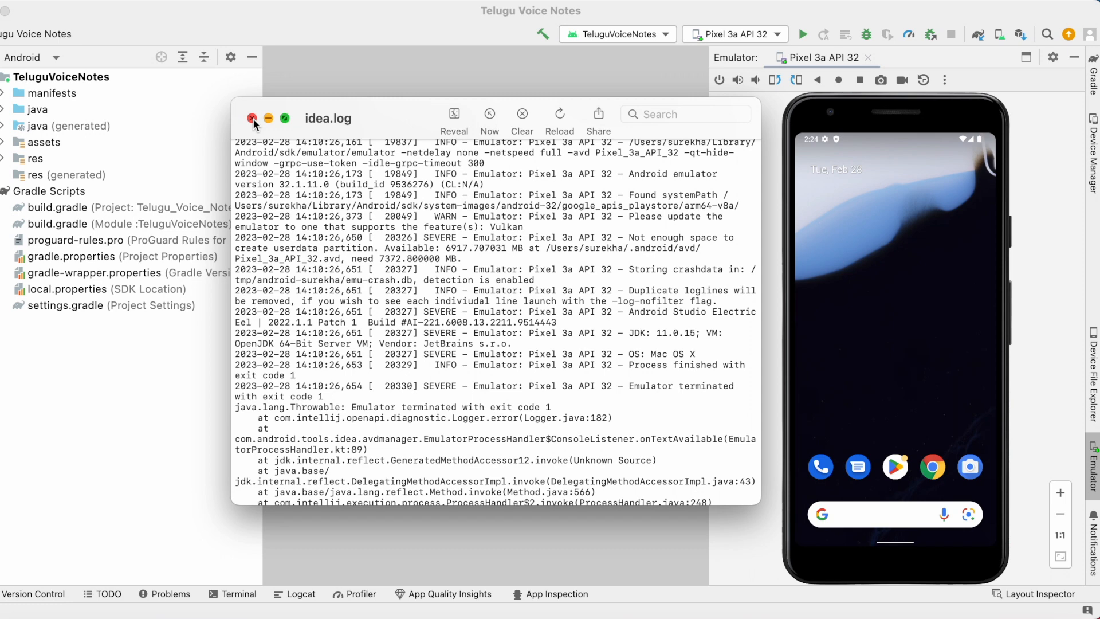
# Step: Duplicate Pixel 3a API 32 as 'Pixel 3a API 32 2', keeping Pixel 3a hardware and the Sv2 image
pyautogui.click(252, 118)
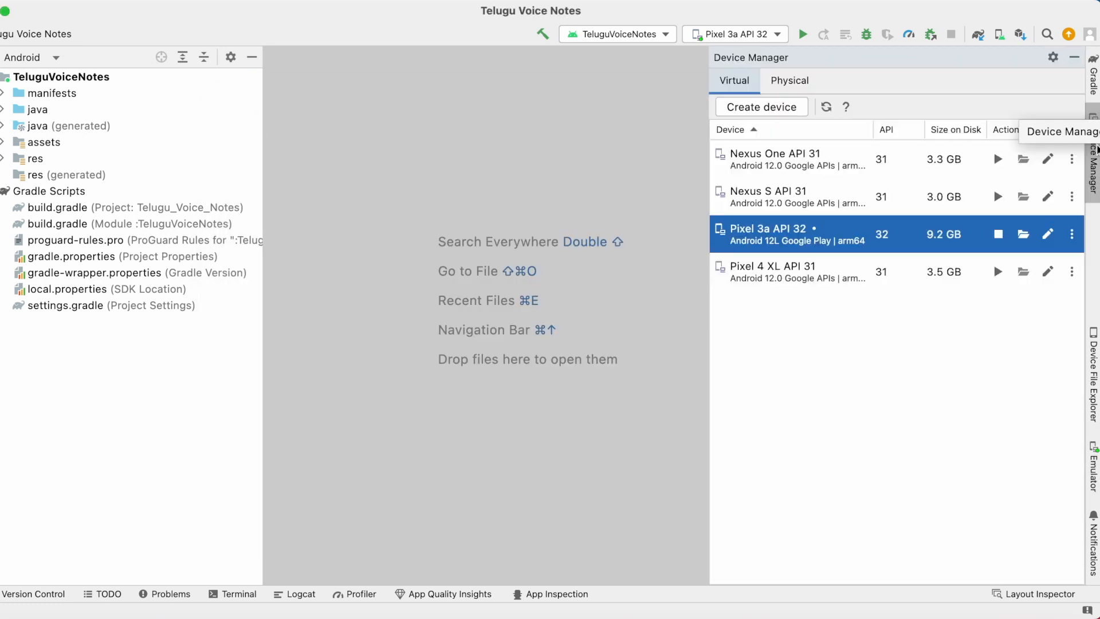
pyautogui.click(1071, 234)
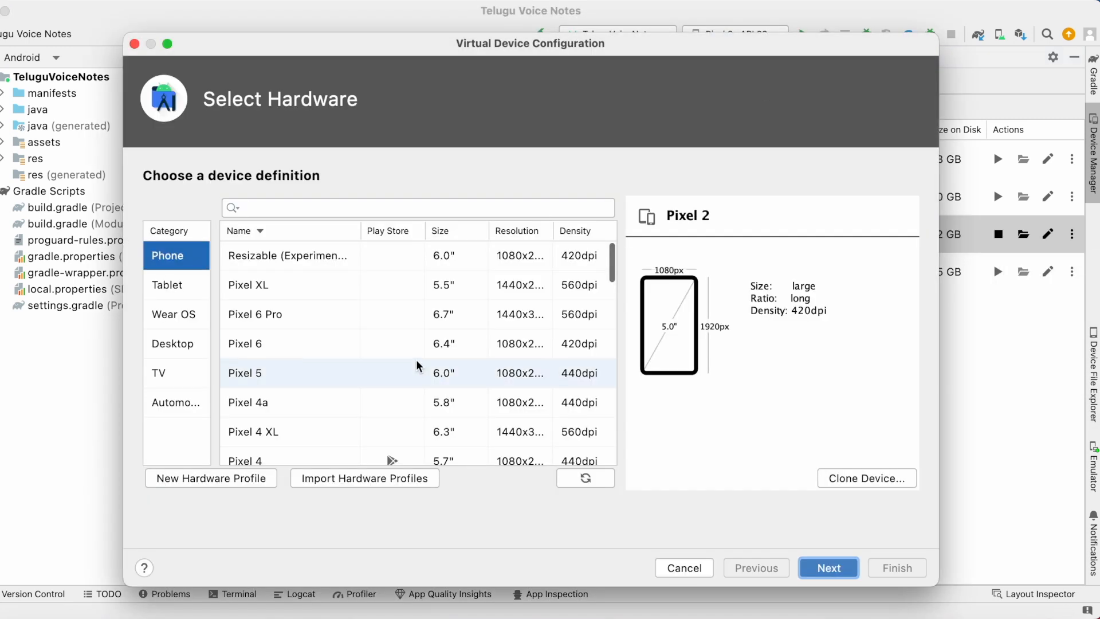
pyautogui.click(827, 567)
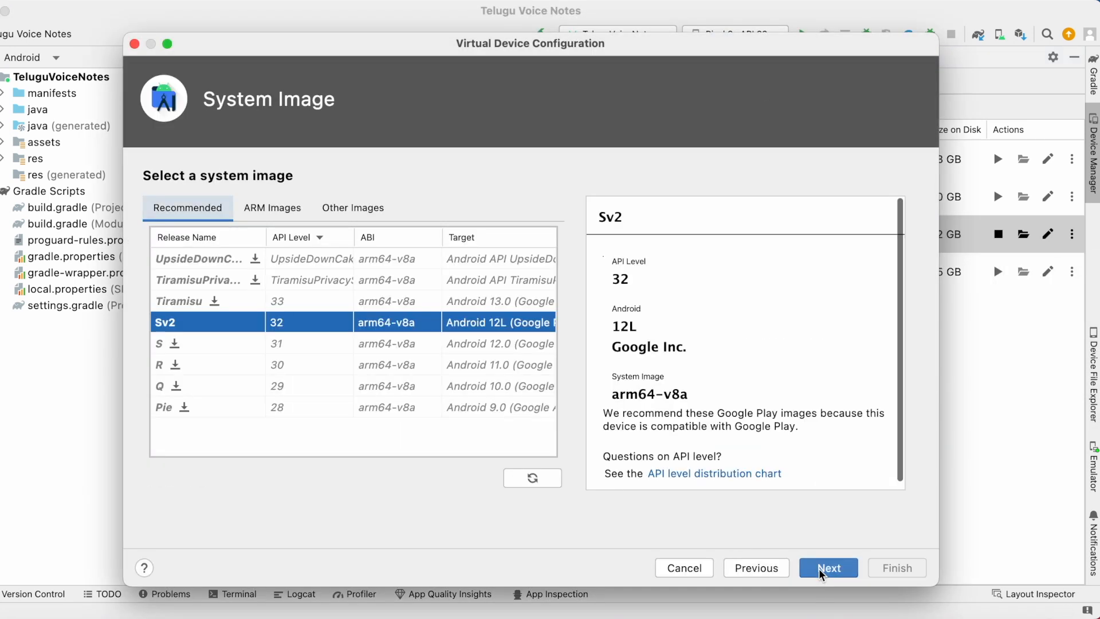
pyautogui.click(827, 567)
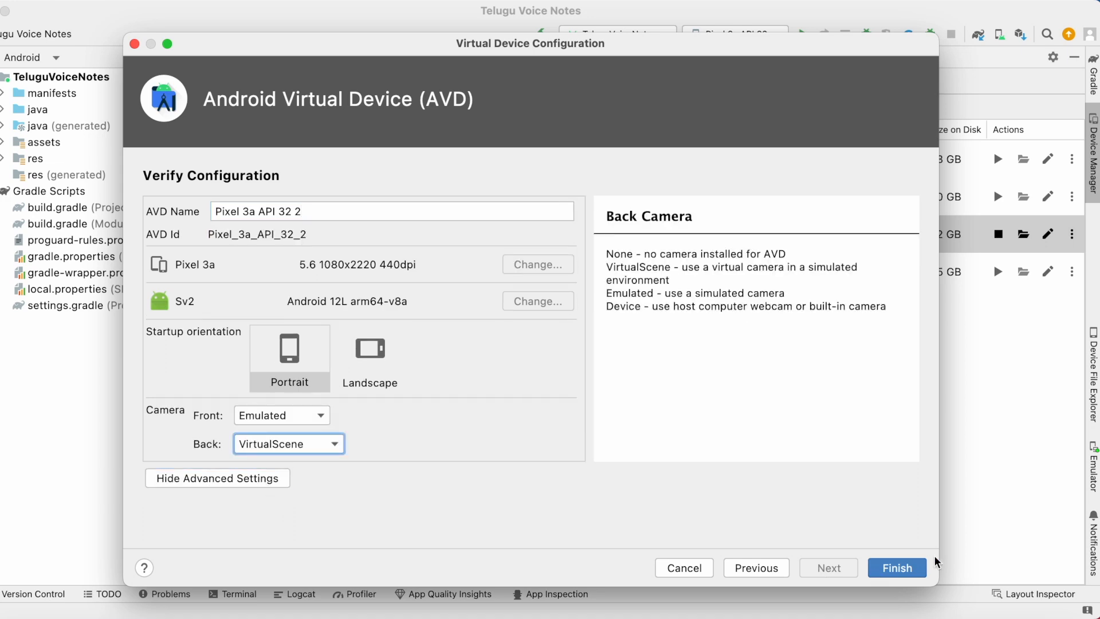
pyautogui.click(896, 567)
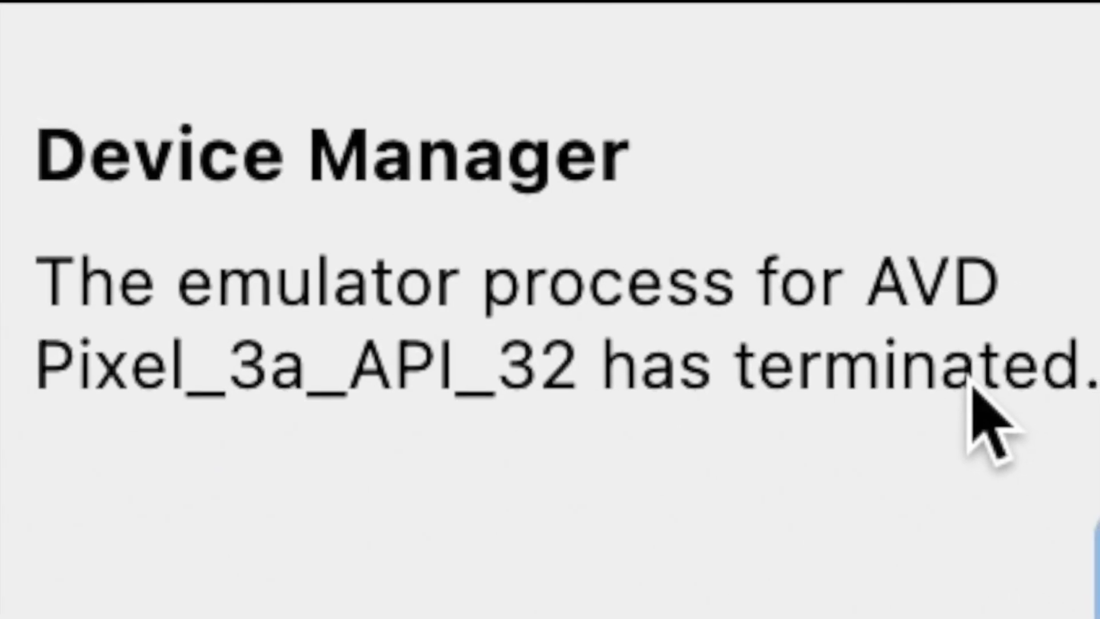